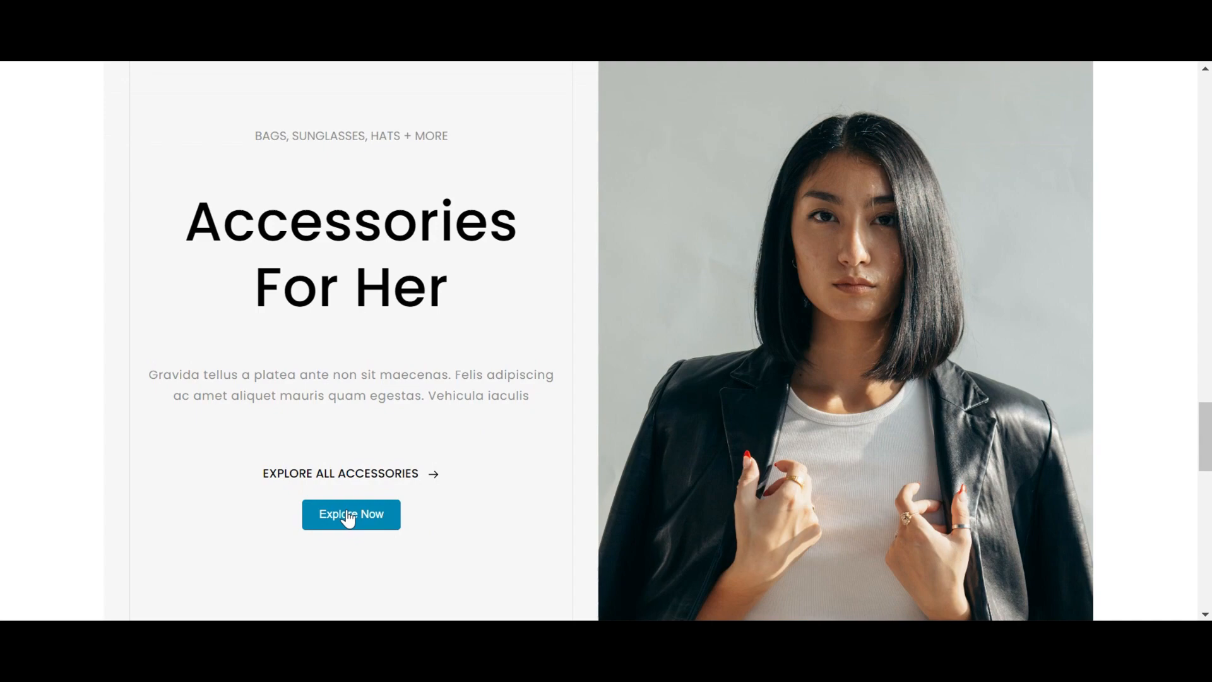
# - Play the existing lightbox video popup under Explore all accessories and close it
pyautogui.click(351, 516)
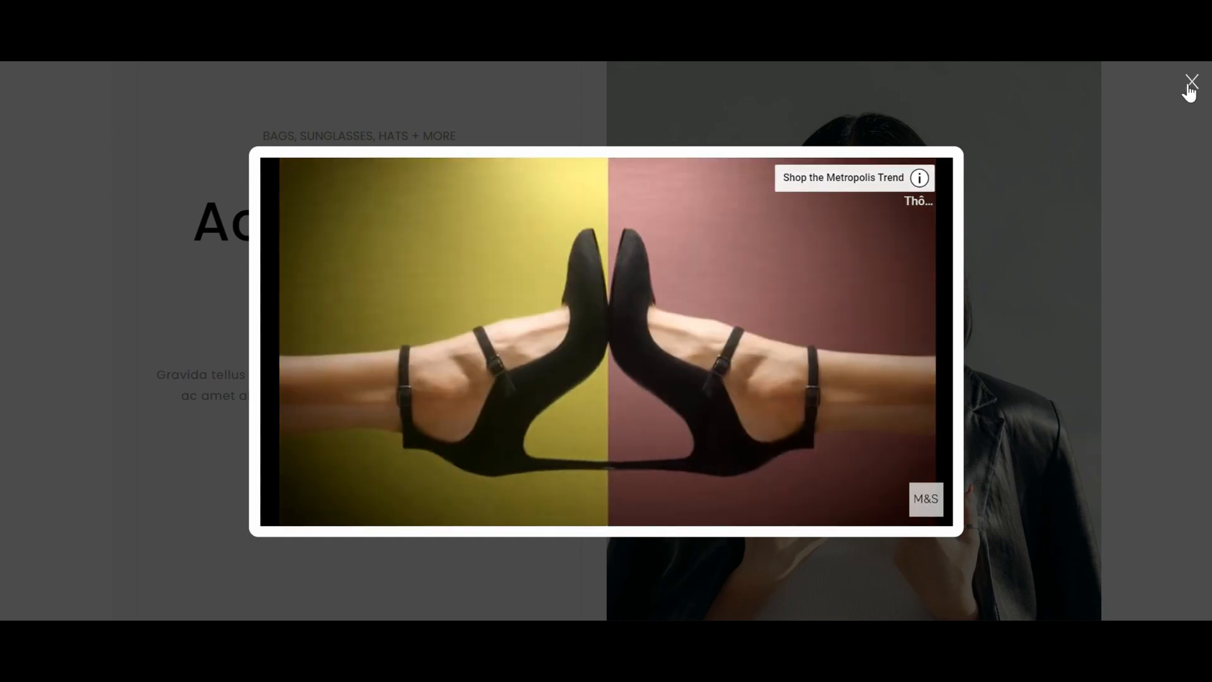
pyautogui.click(1191, 81)
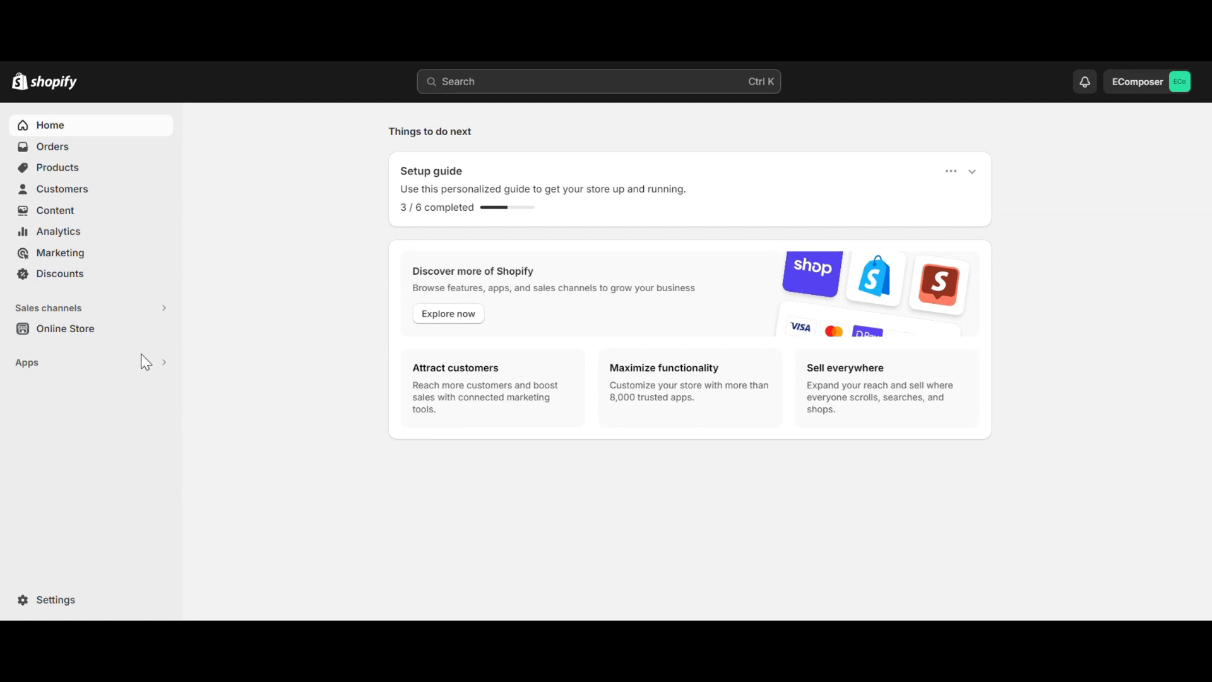
pyautogui.moveTo(149, 367)
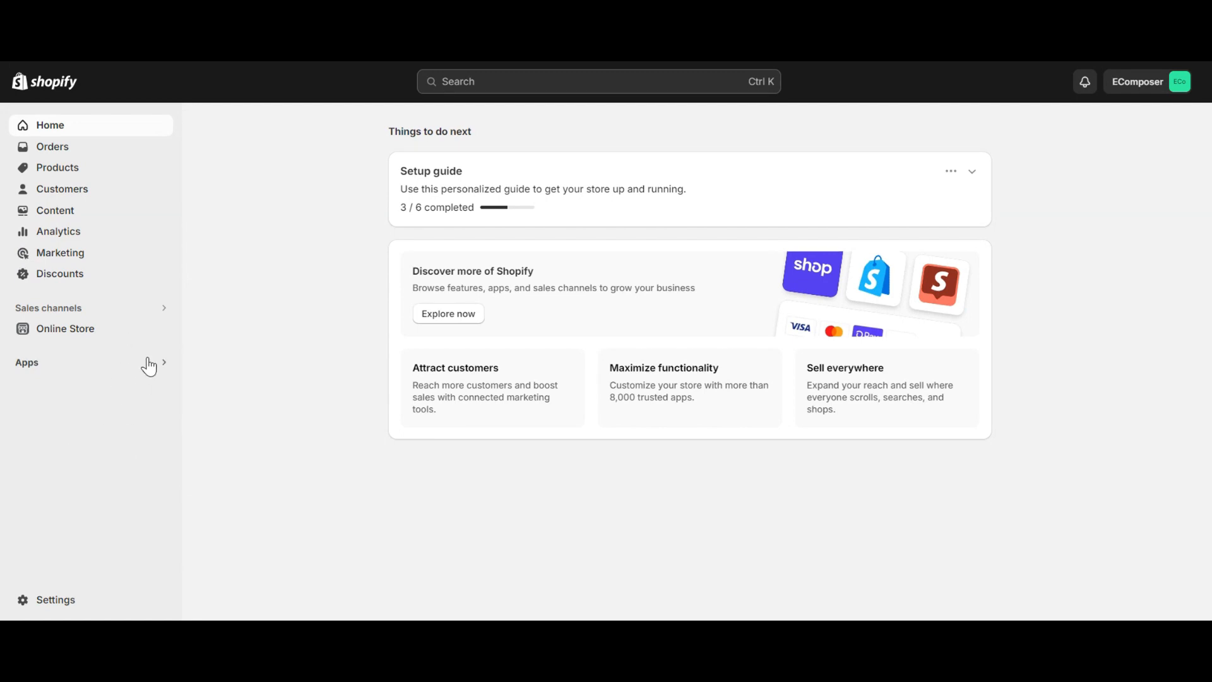
# - Launch EComposer Builder and load the Homepage layout from Recent layouts into the editor
pyautogui.click(26, 362)
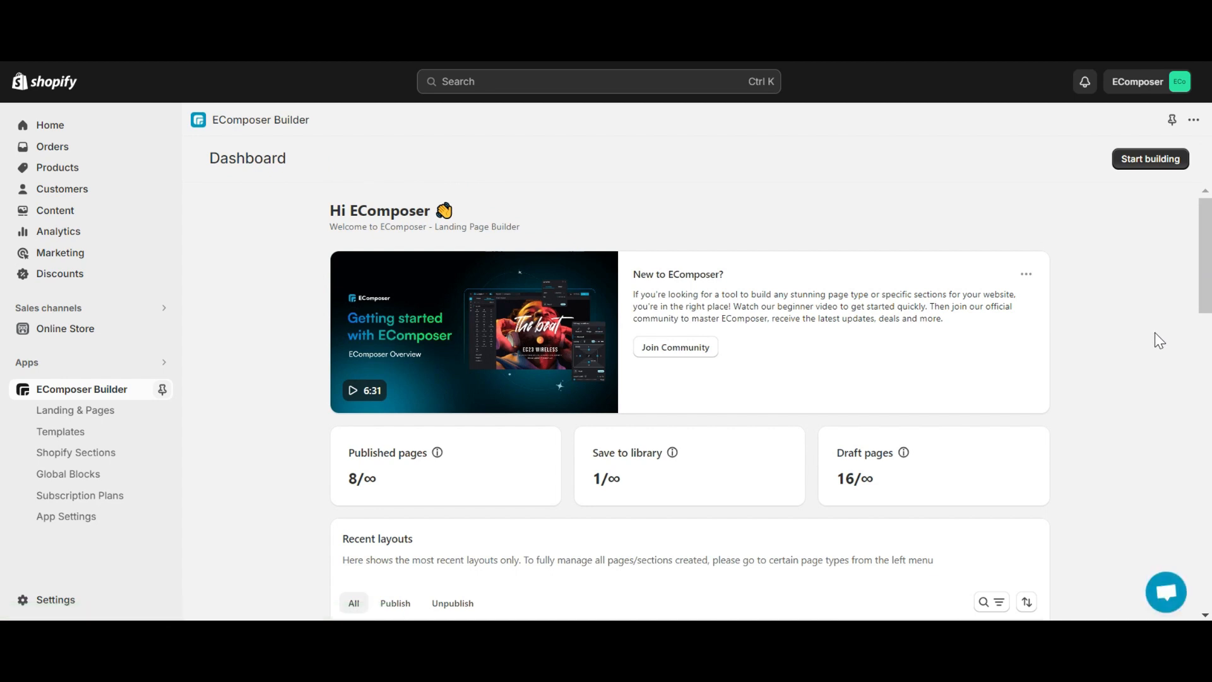
pyautogui.scroll(-3)
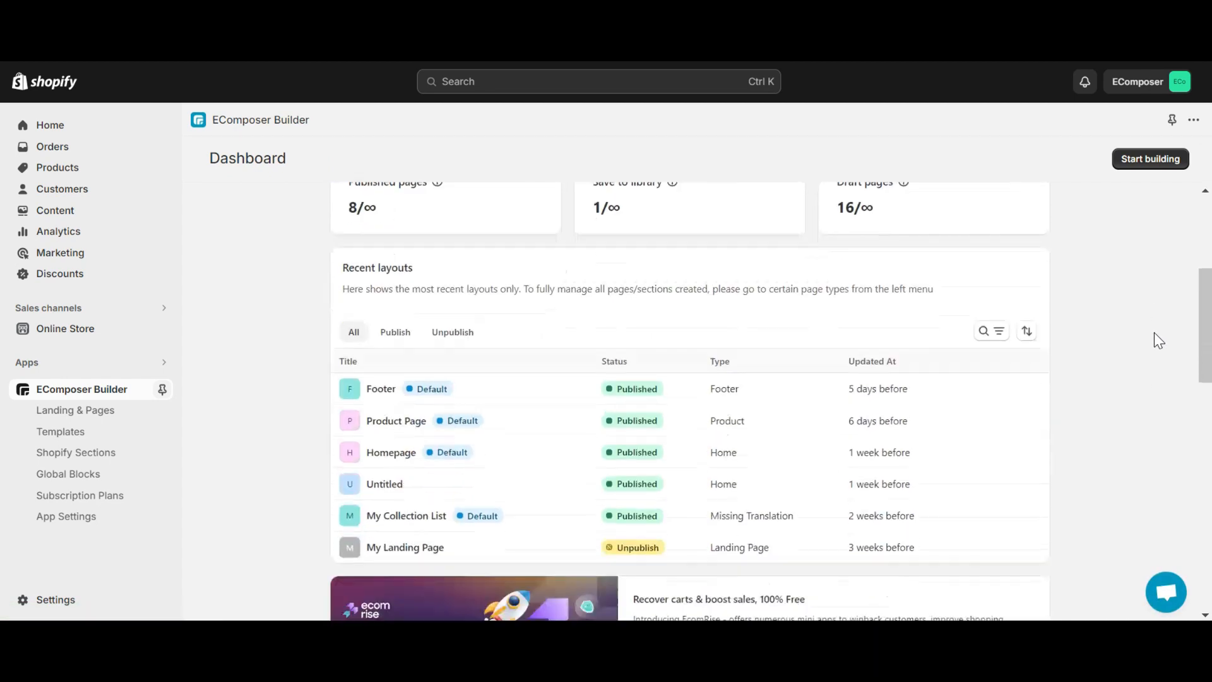
pyautogui.scroll(-3)
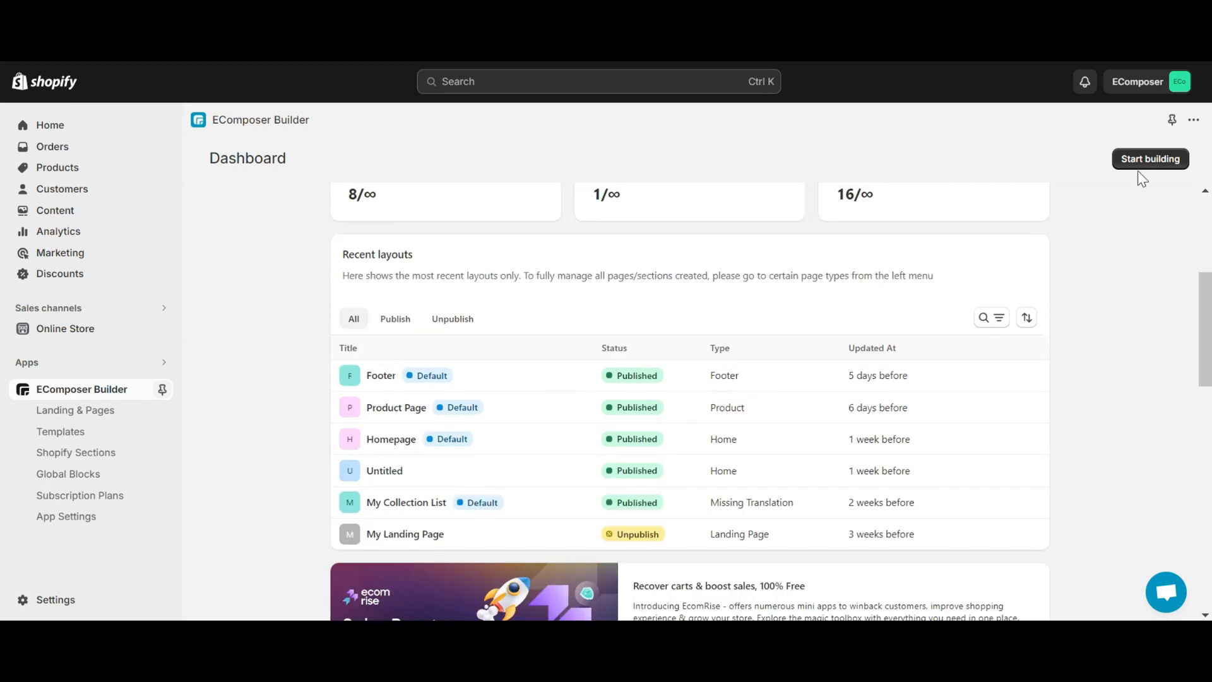
pyautogui.moveTo(648, 393)
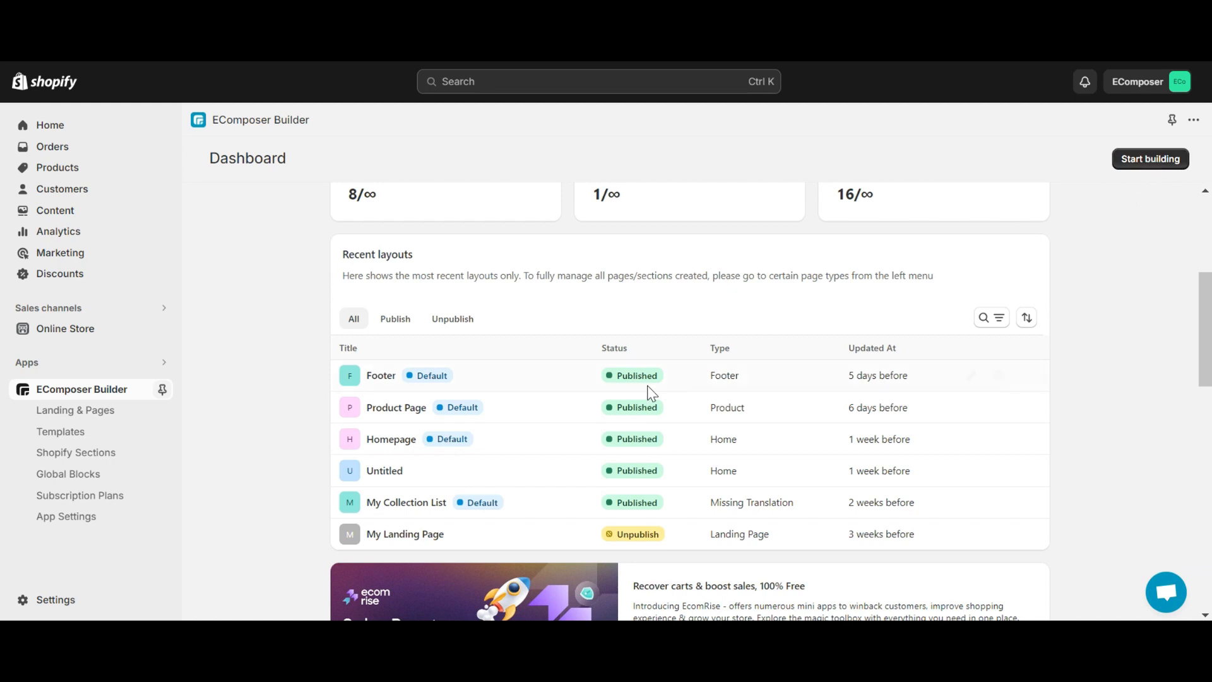
pyautogui.click(384, 469)
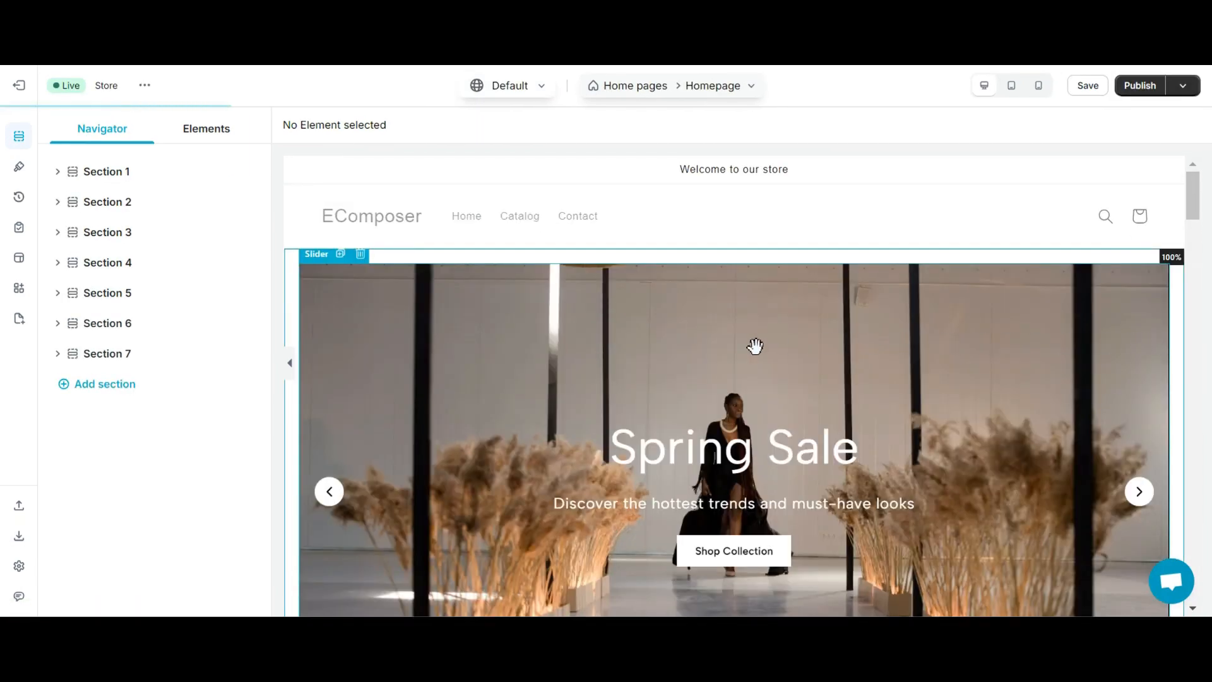
# - Drag a Lightbox element onto the canvas just below the Explore all accessories link
pyautogui.scroll(-3)
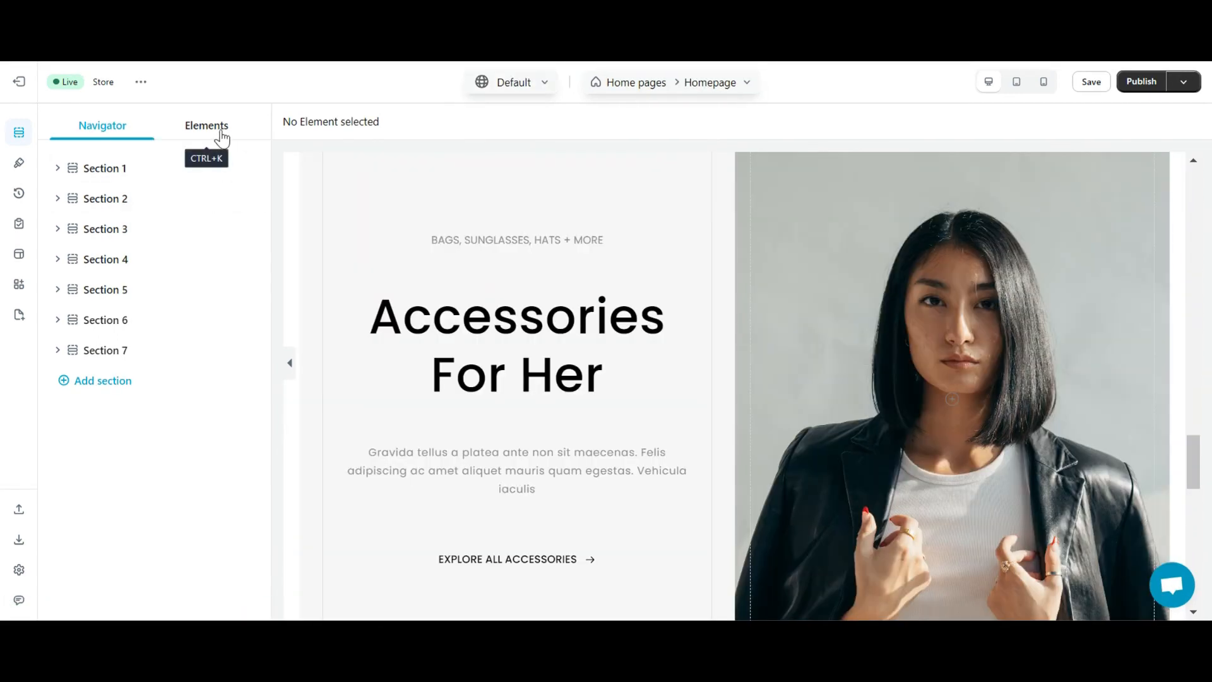
pyautogui.click(206, 125)
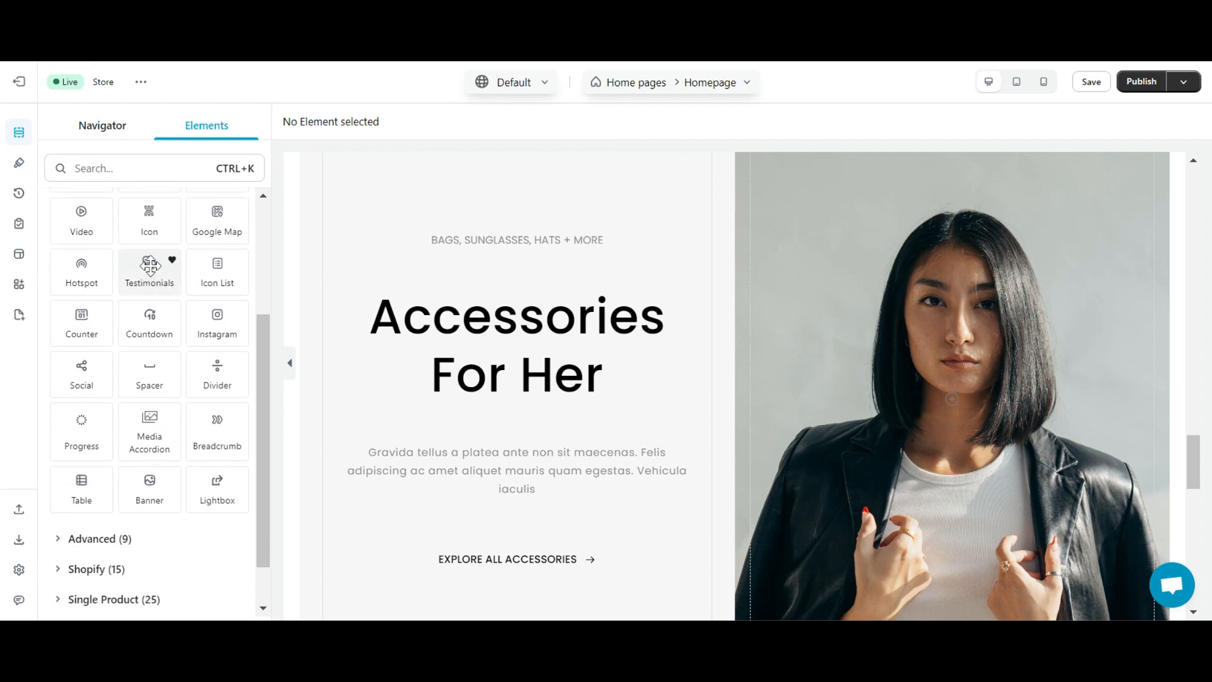
pyautogui.moveTo(217, 488)
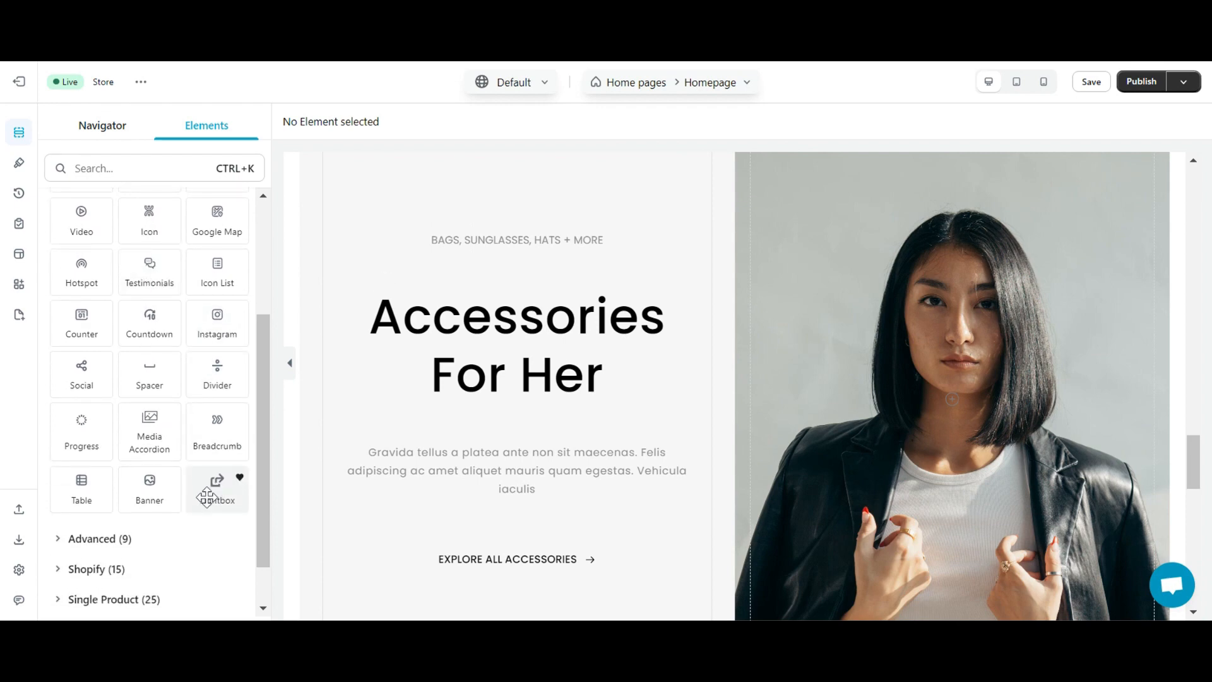
pyautogui.moveTo(217, 488); pyautogui.dragTo(532, 549)
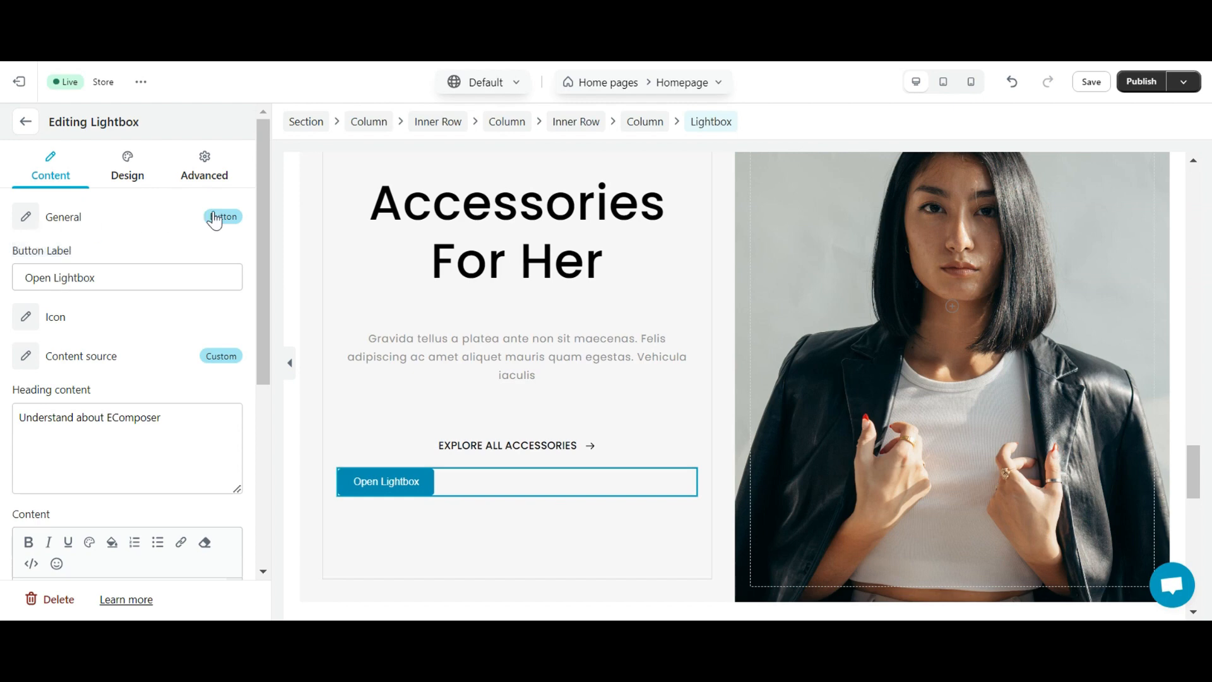
pyautogui.click(223, 216)
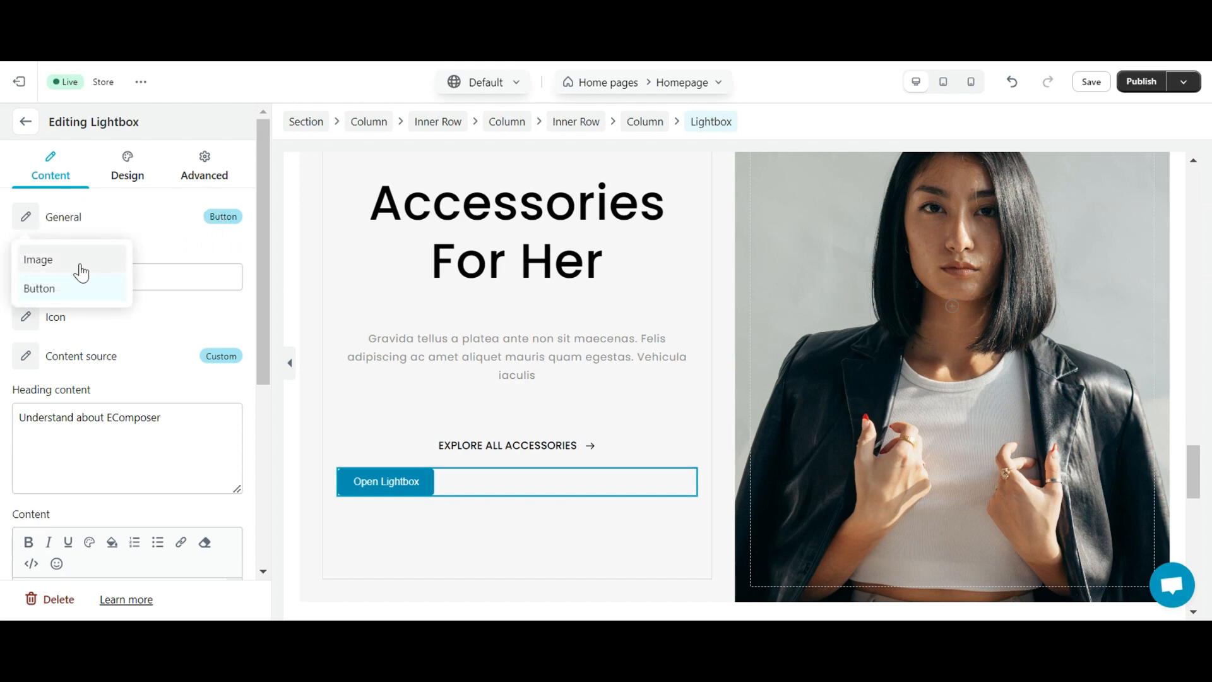
pyautogui.click(38, 259)
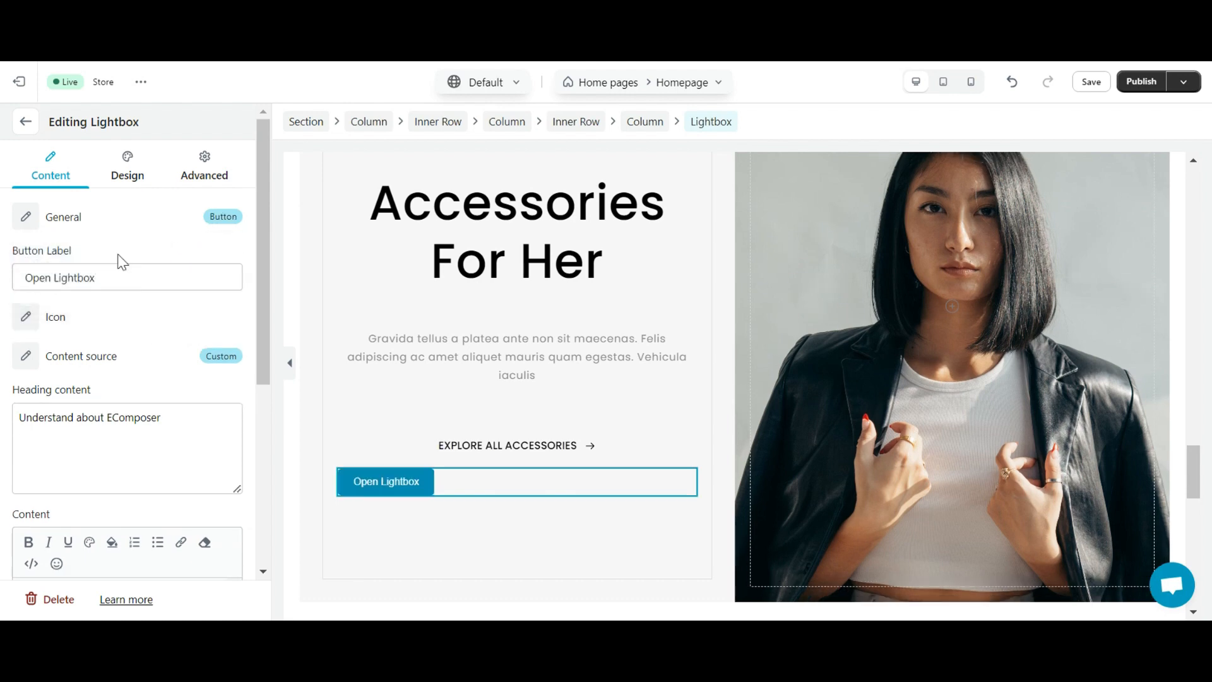
pyautogui.click(25, 315)
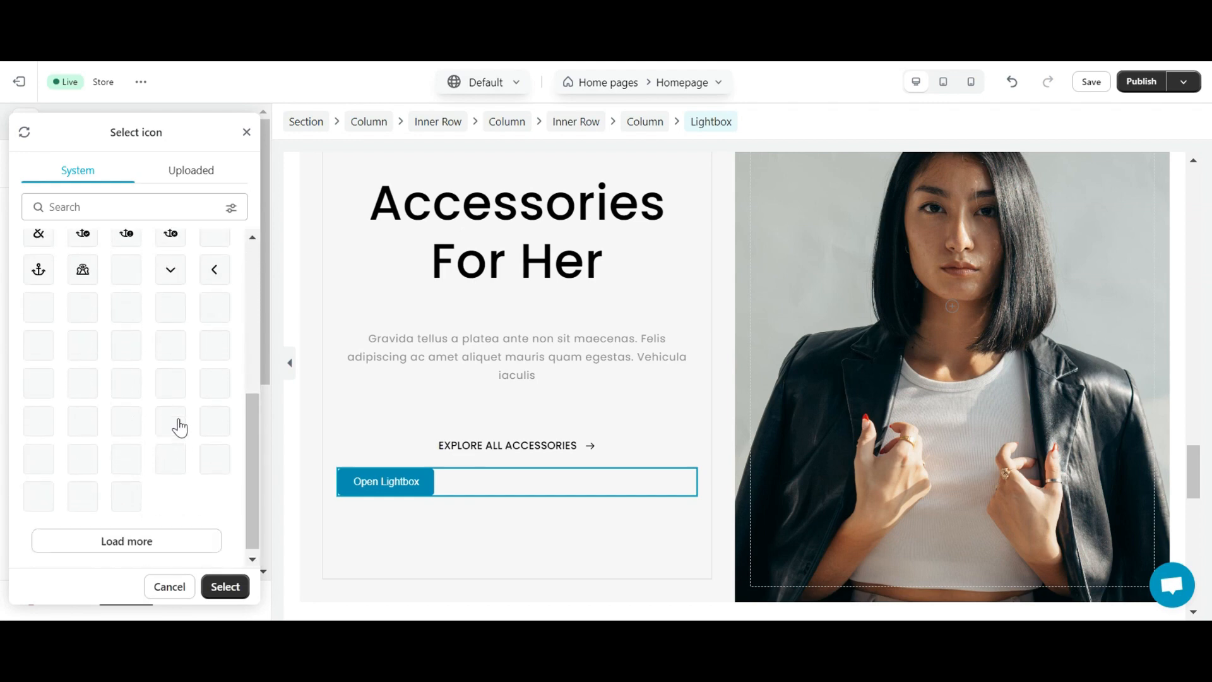
pyautogui.click(168, 586)
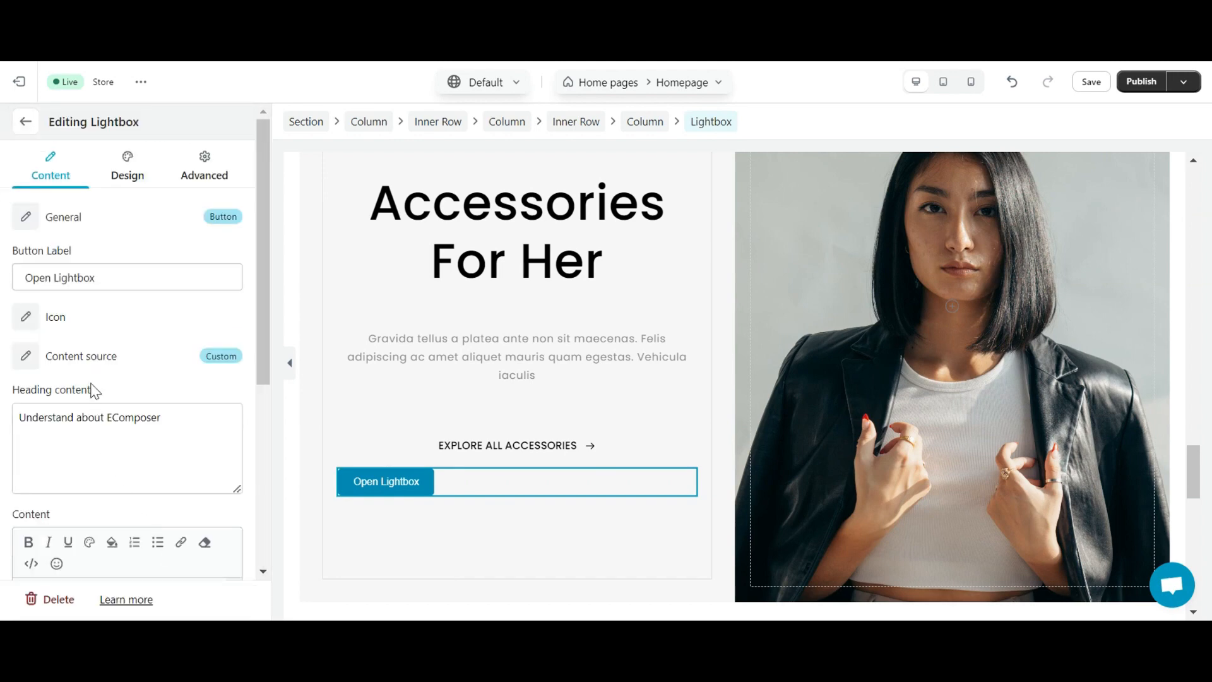
# - Set the lightbox content source to Page, browse the store page list and cancel without choosing
pyautogui.click(220, 356)
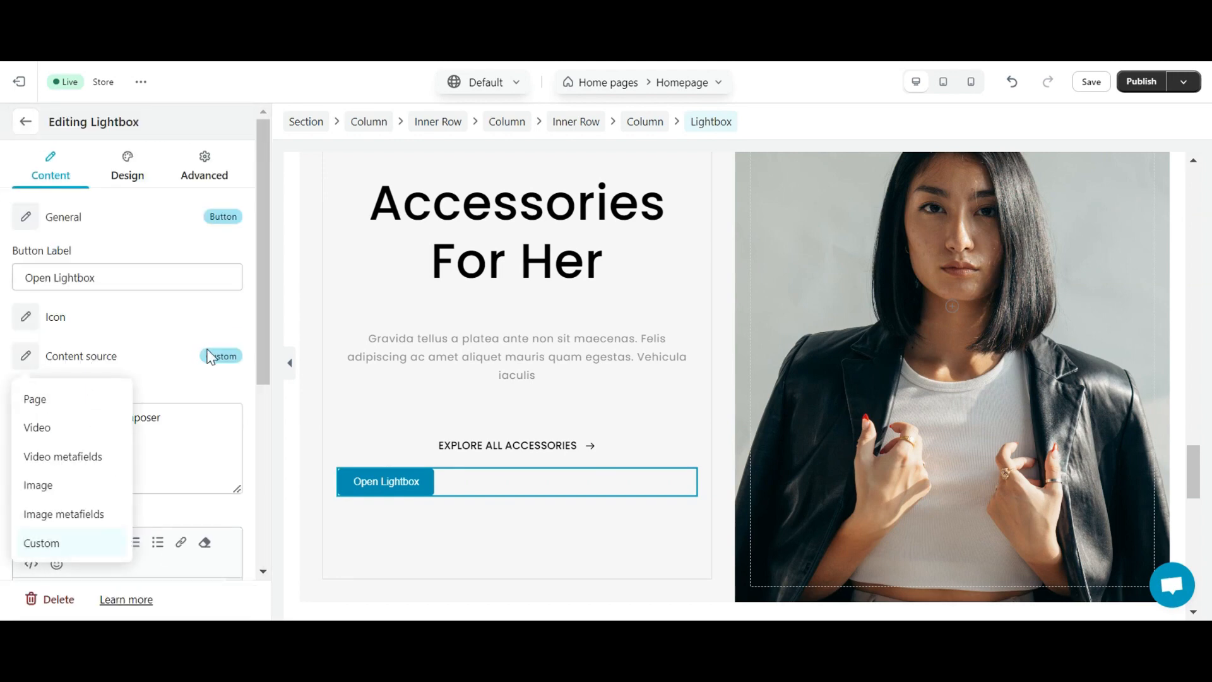
pyautogui.moveTo(185, 361)
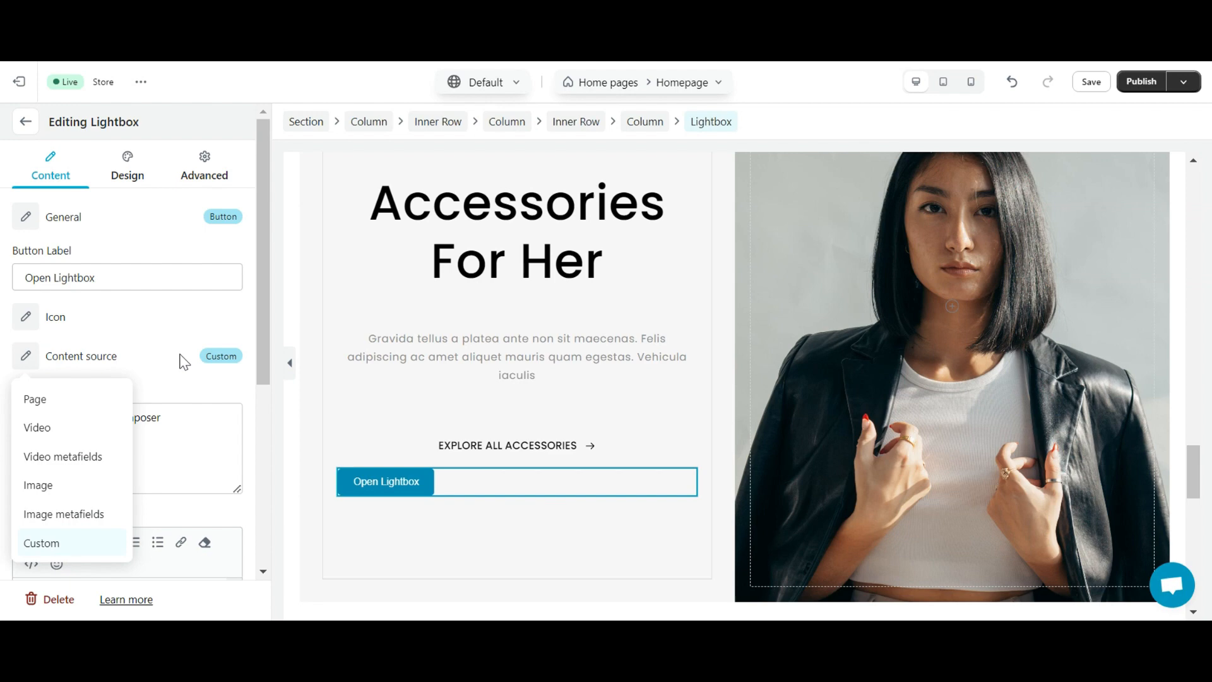
pyautogui.moveTo(95, 464)
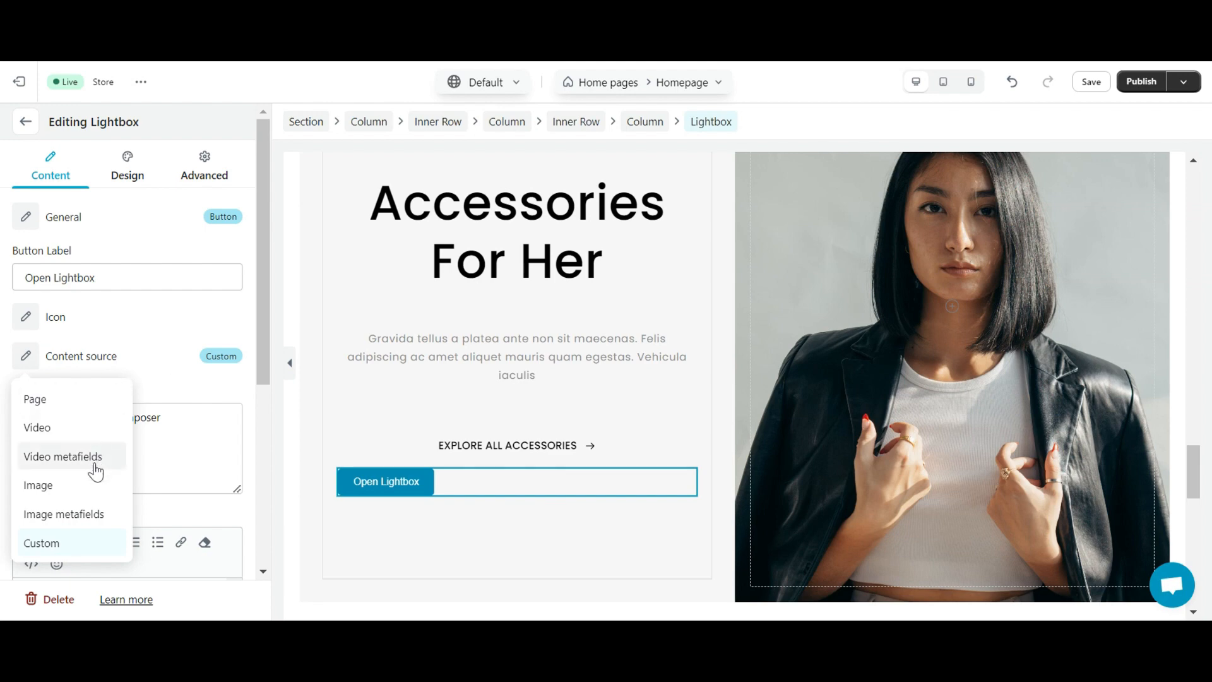
pyautogui.moveTo(192, 447)
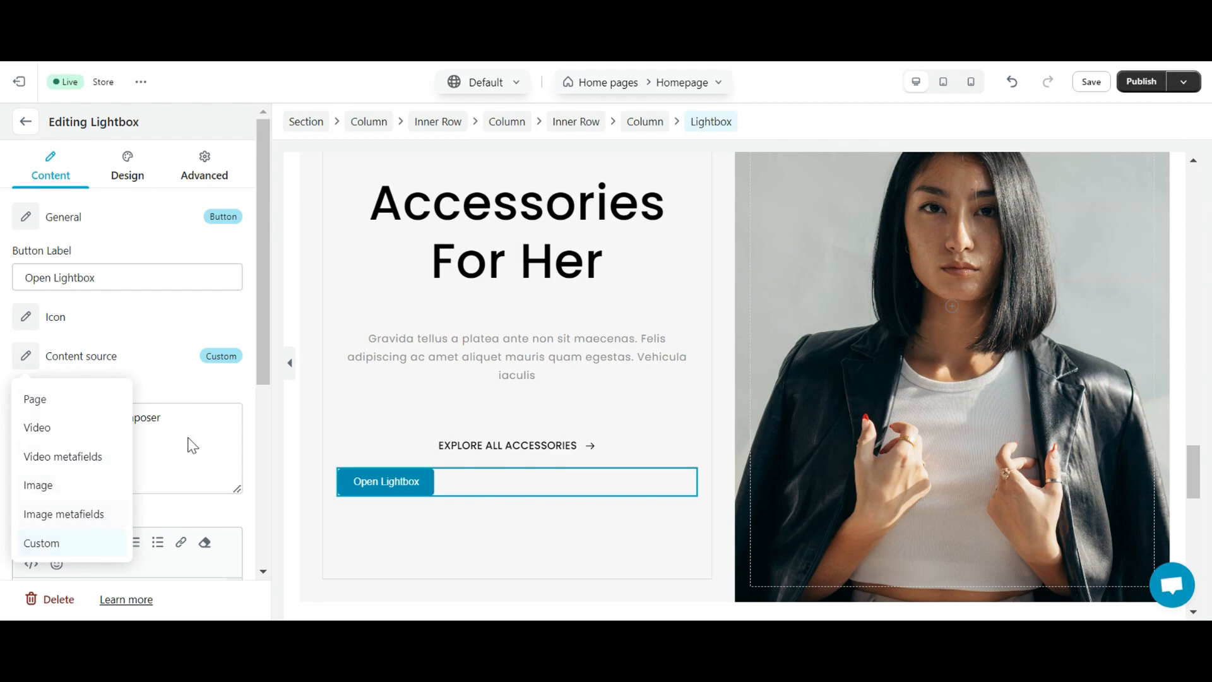
pyautogui.moveTo(245, 380)
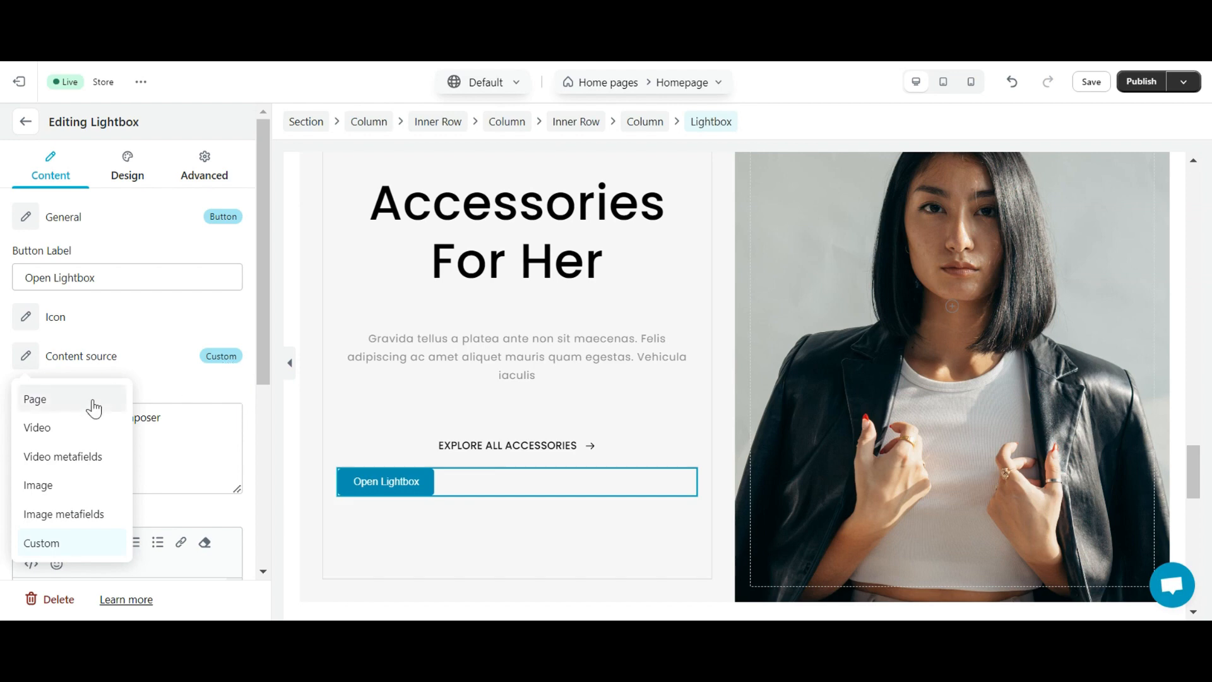
pyautogui.click(35, 399)
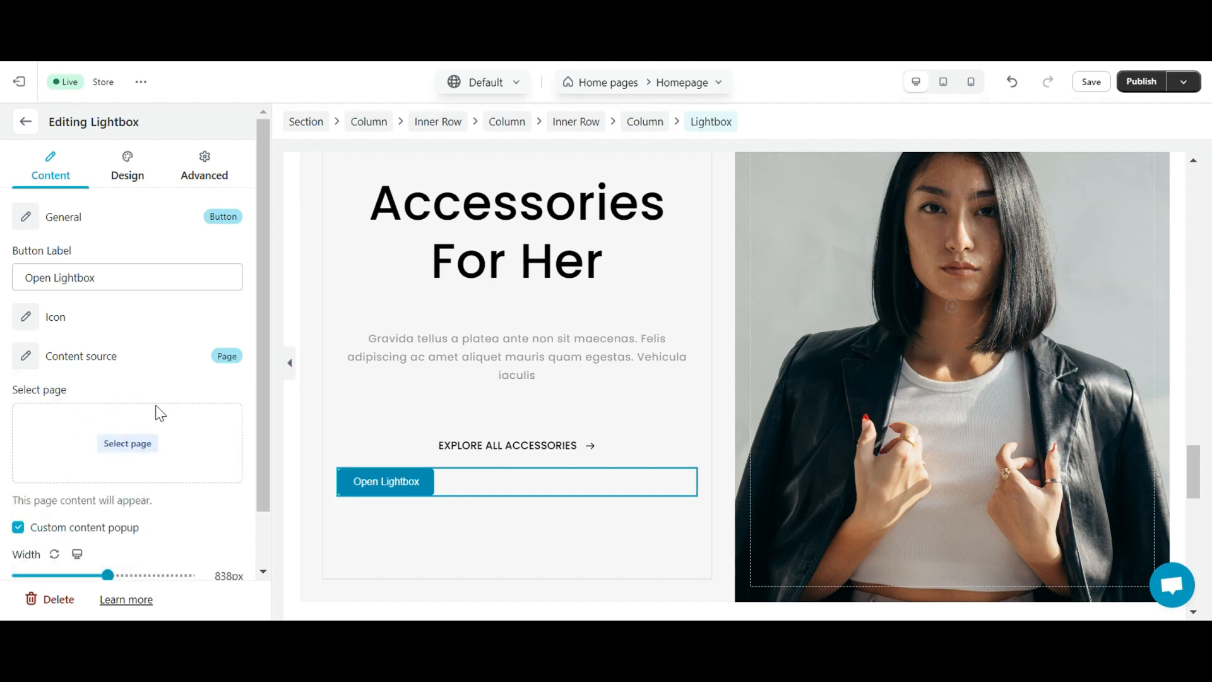
pyautogui.click(127, 444)
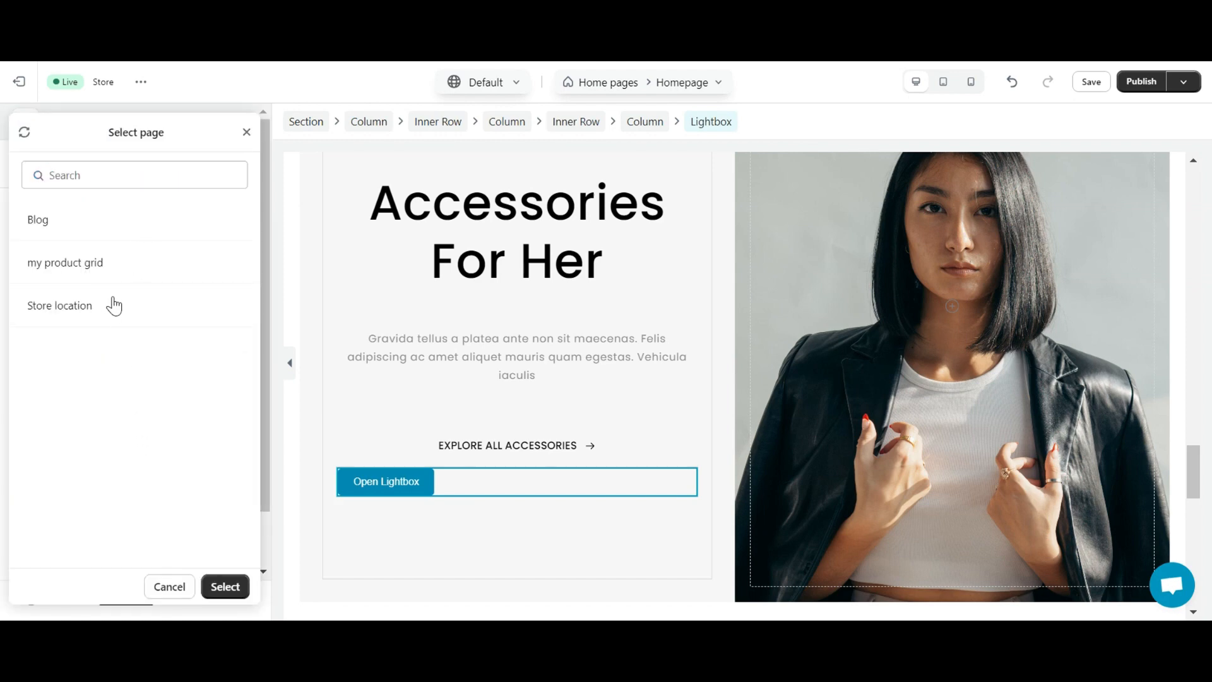
pyautogui.moveTo(135, 310)
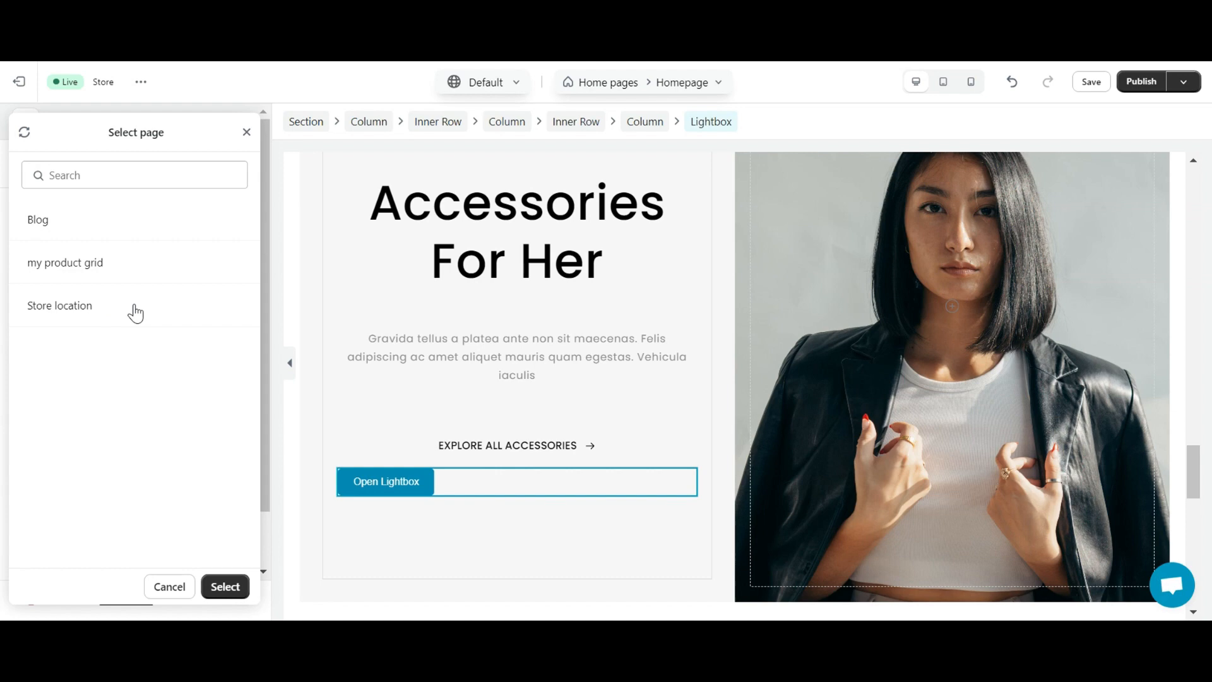
pyautogui.click(168, 586)
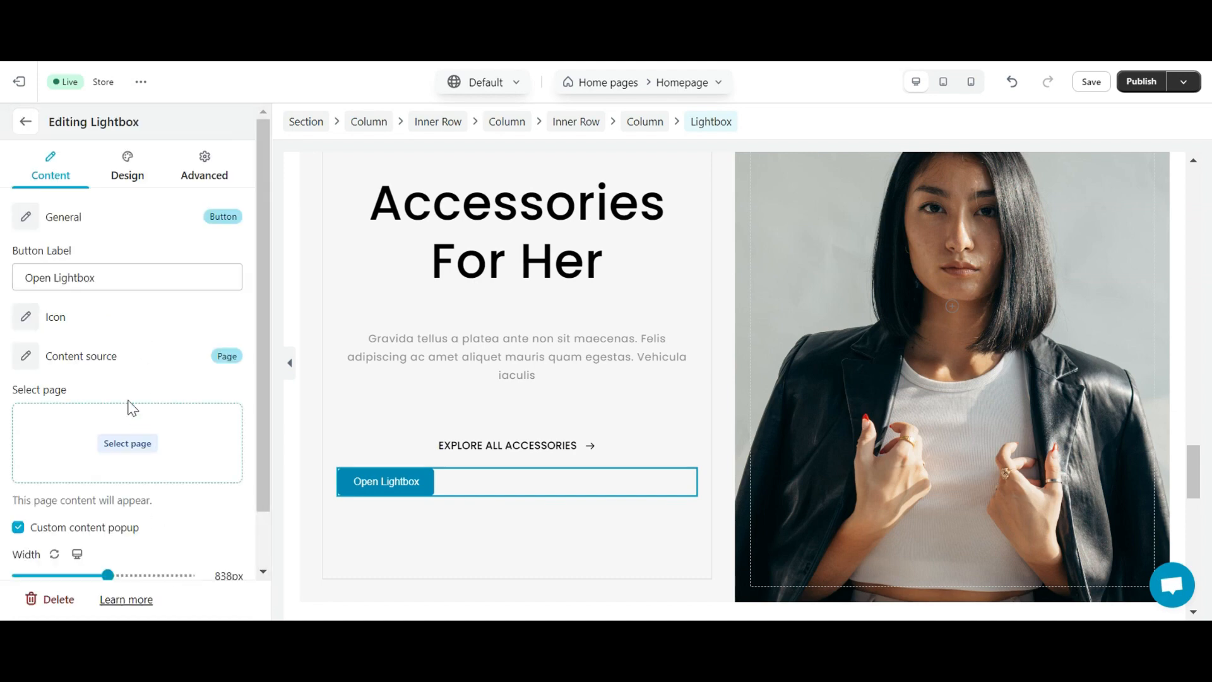
pyautogui.moveTo(152, 453)
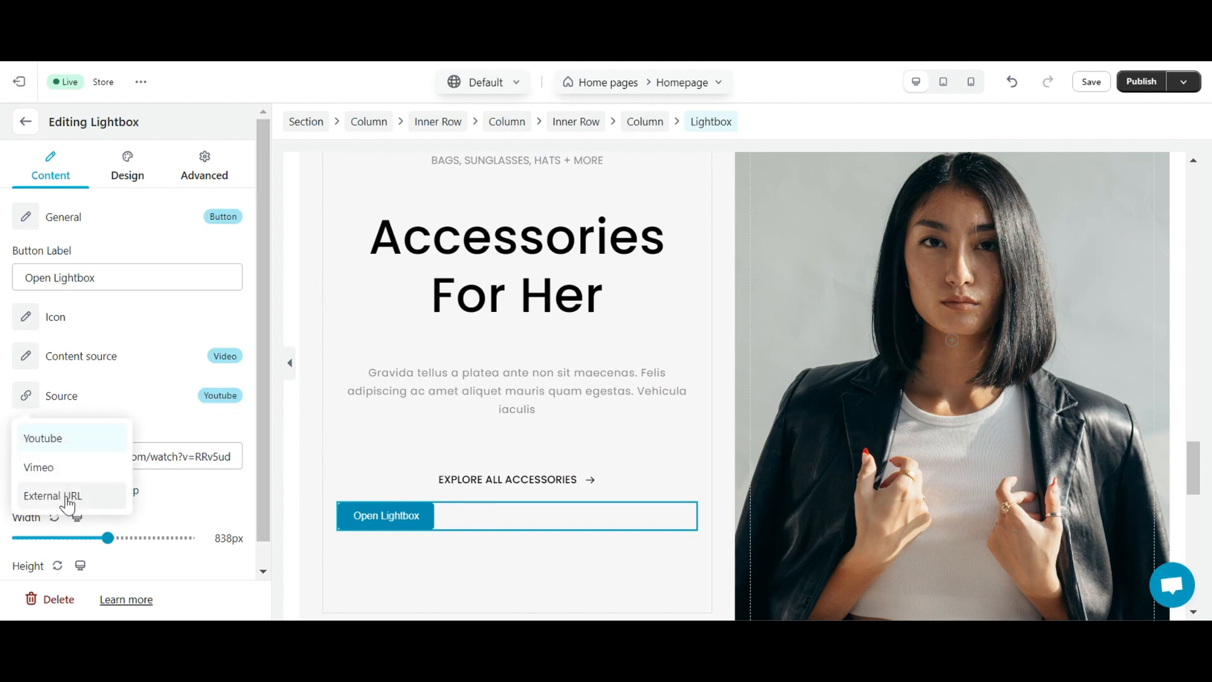
# - Try YouTube video, video metafields and then a single image as the popup content
pyautogui.click(43, 439)
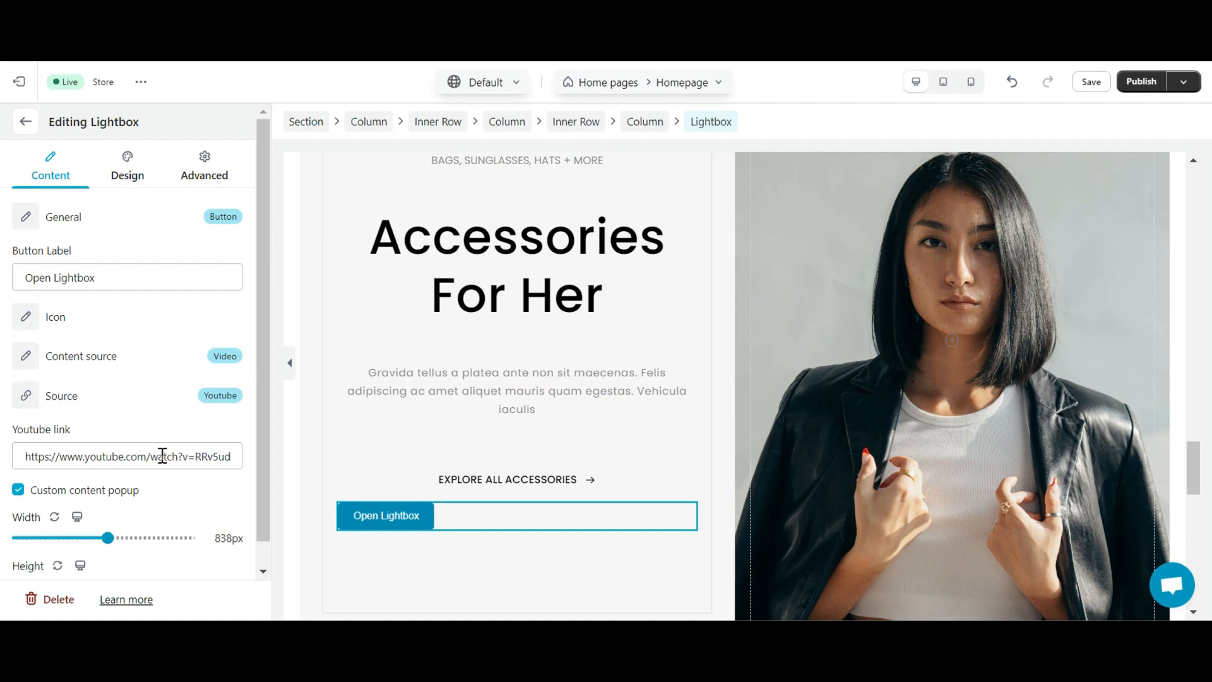
pyautogui.write('GG6')
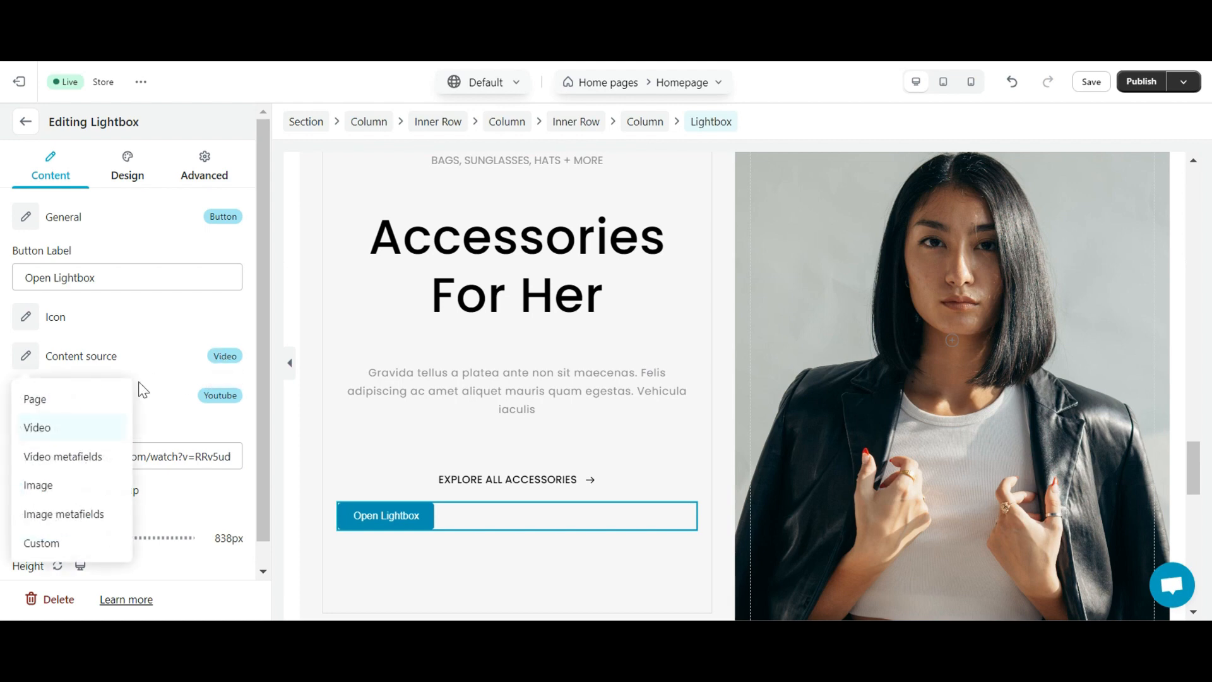
pyautogui.moveTo(66, 445)
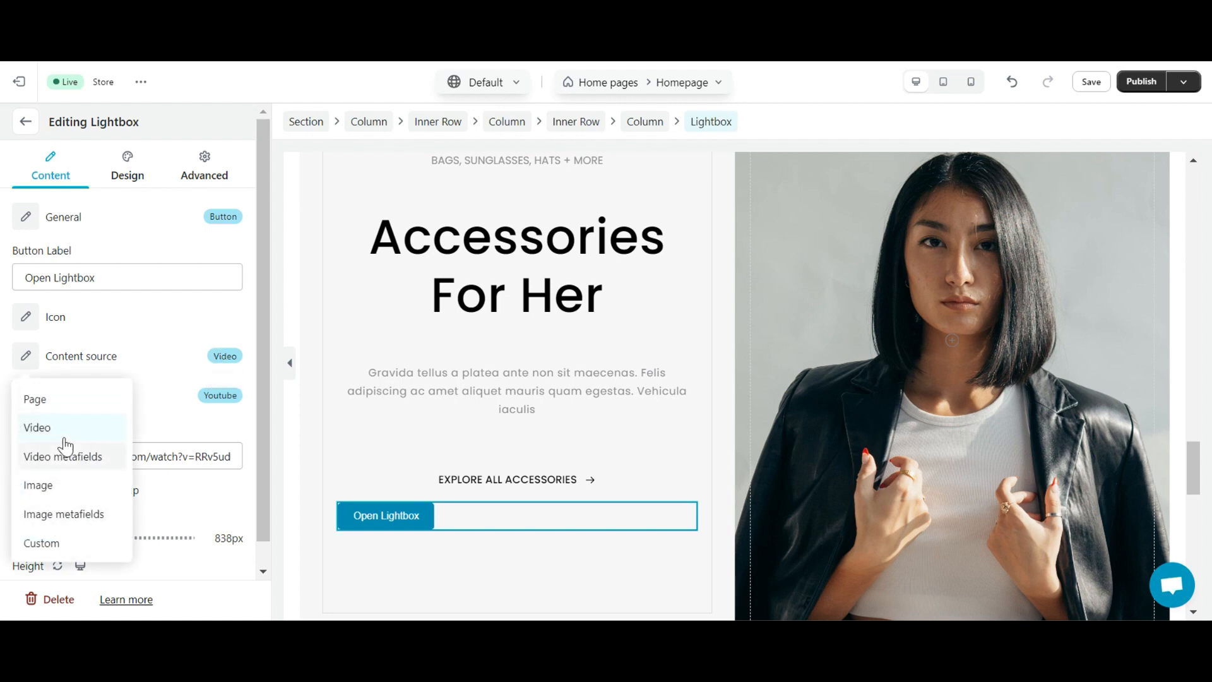
pyautogui.click(63, 456)
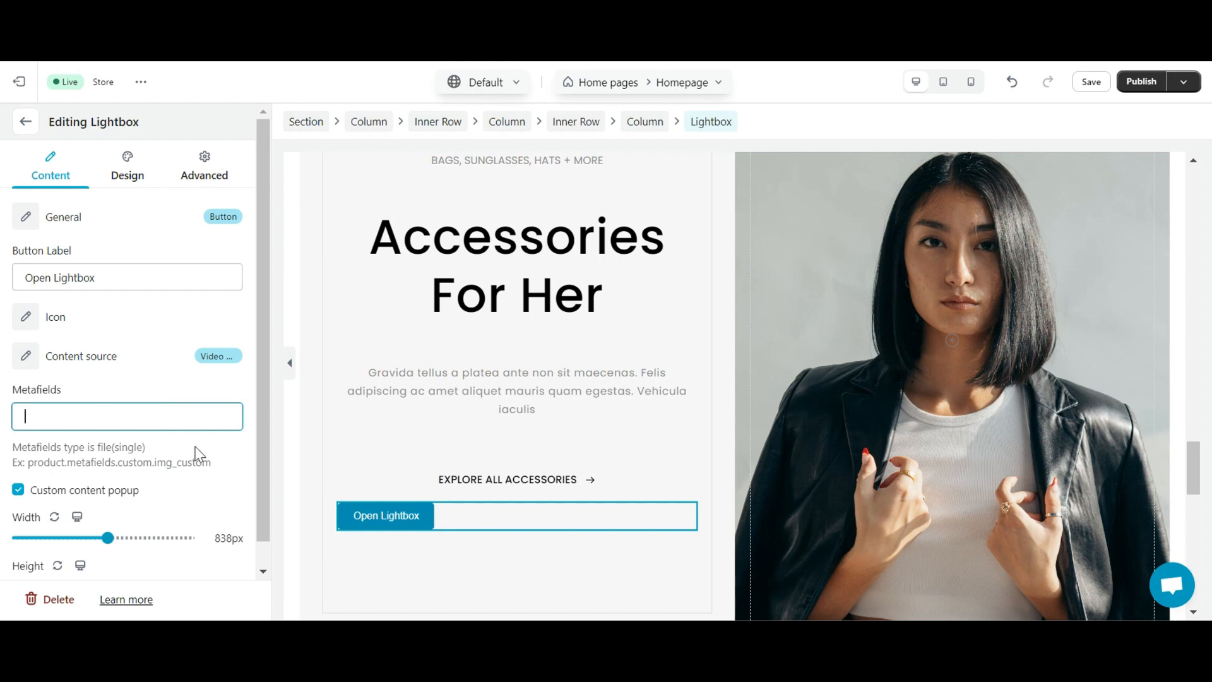
pyautogui.click(216, 356)
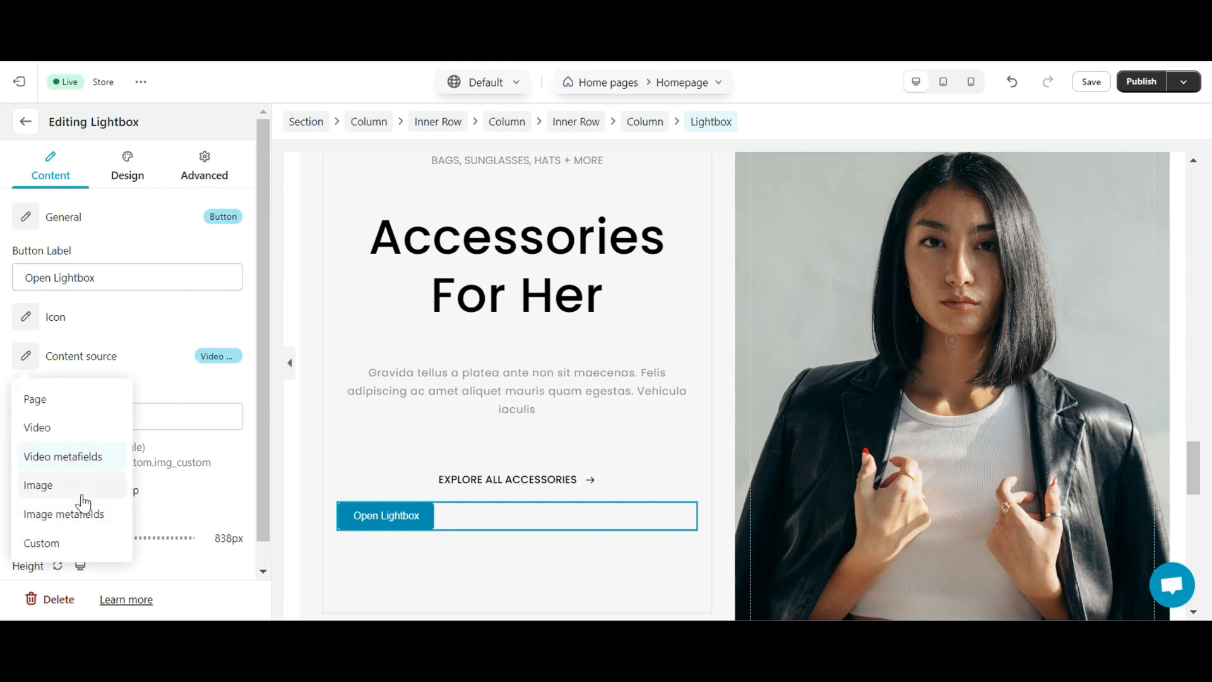
pyautogui.click(38, 484)
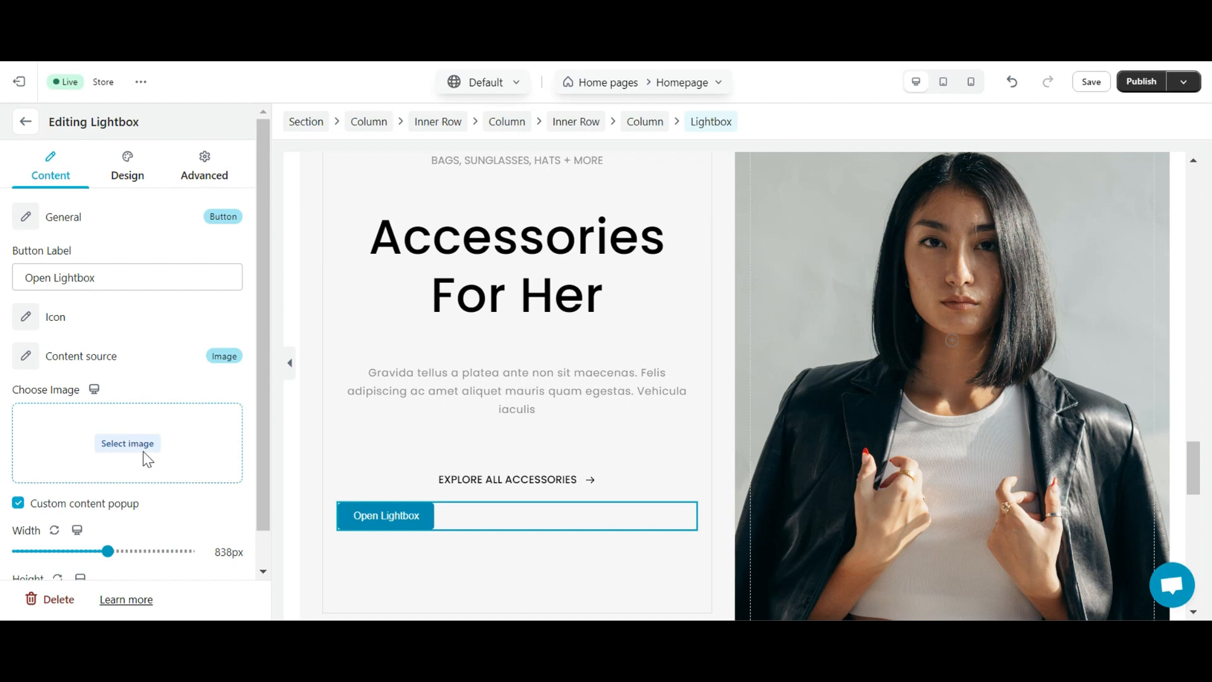
# - Browse the Free Images stock collections in the image library and scroll the categories
pyautogui.click(126, 444)
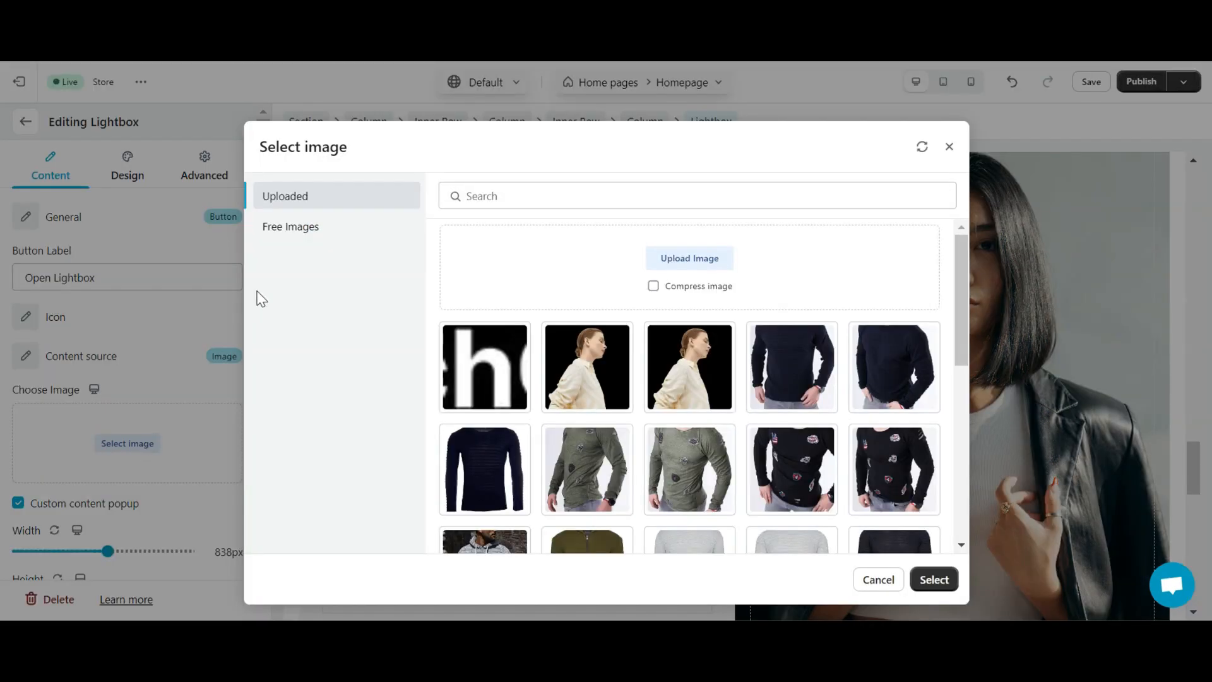
pyautogui.click(291, 226)
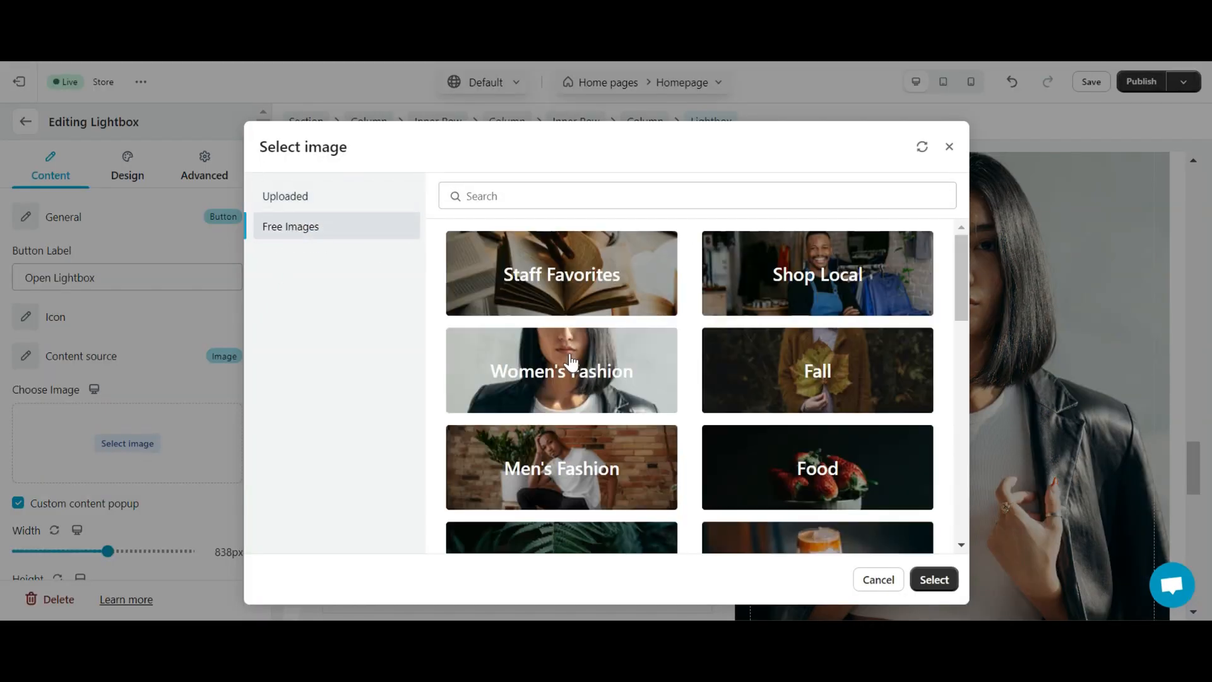
pyautogui.scroll(-3)
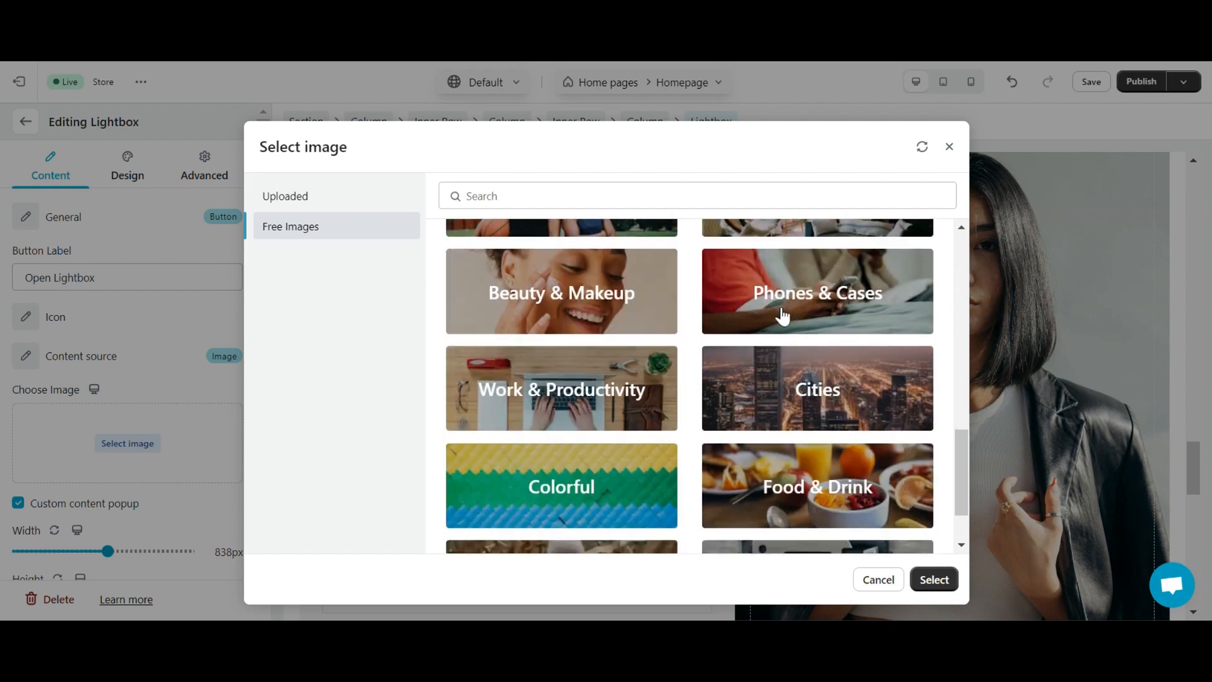
pyautogui.click(285, 196)
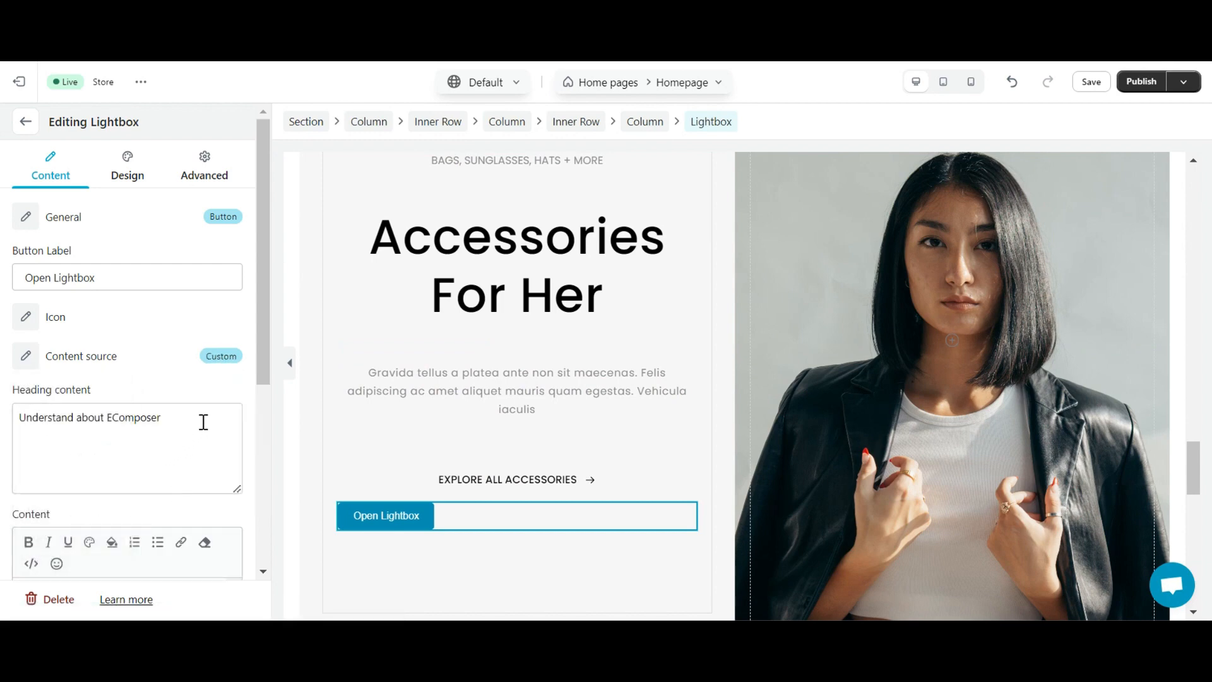
# - Give the custom lightbox the heading 'Fashion store' with a description
pyautogui.write('Fashion s')
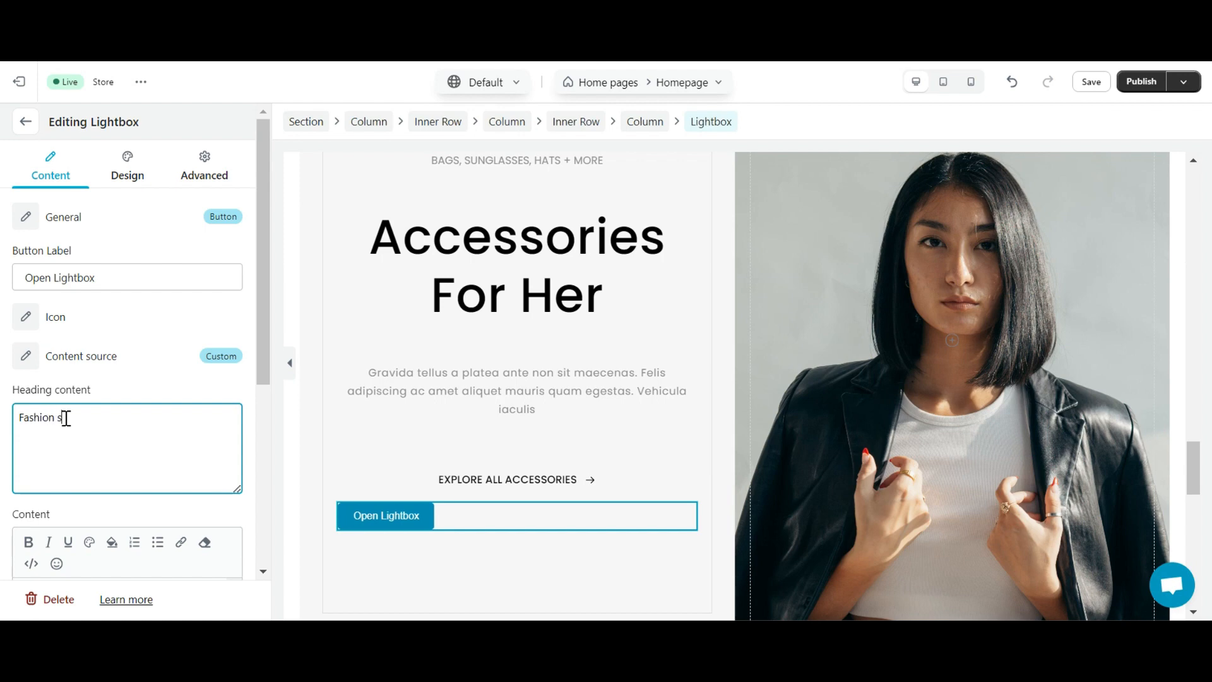
pyautogui.scroll(-3)
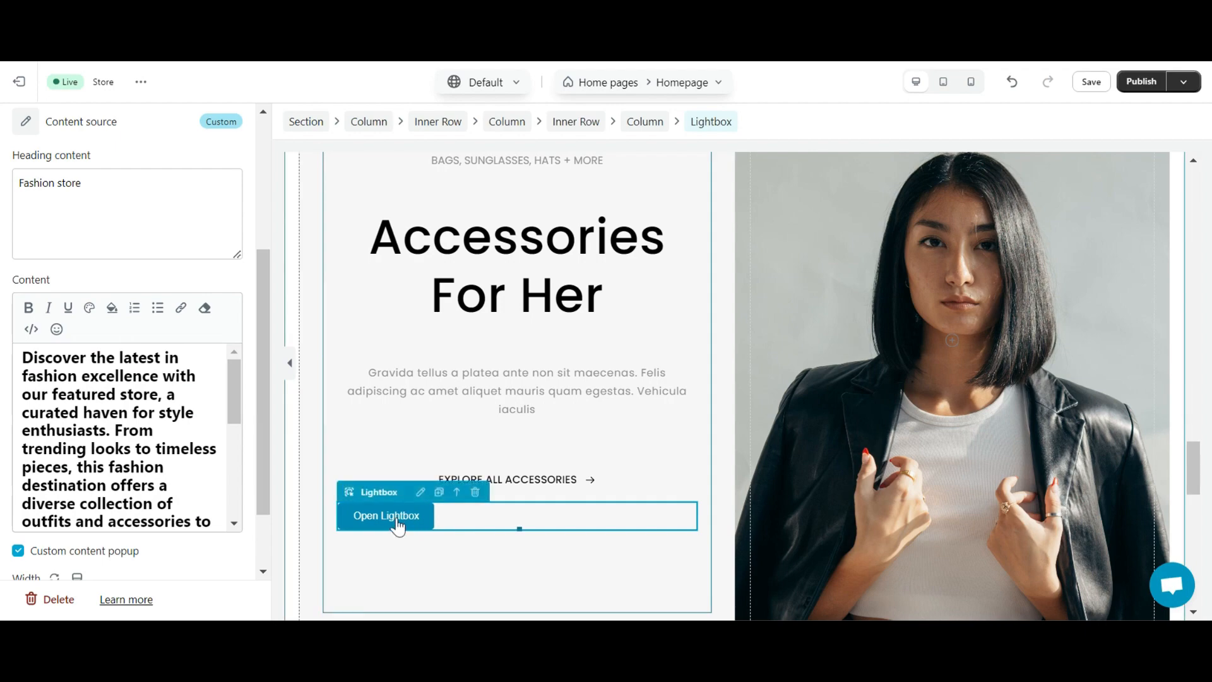
pyautogui.click(386, 515)
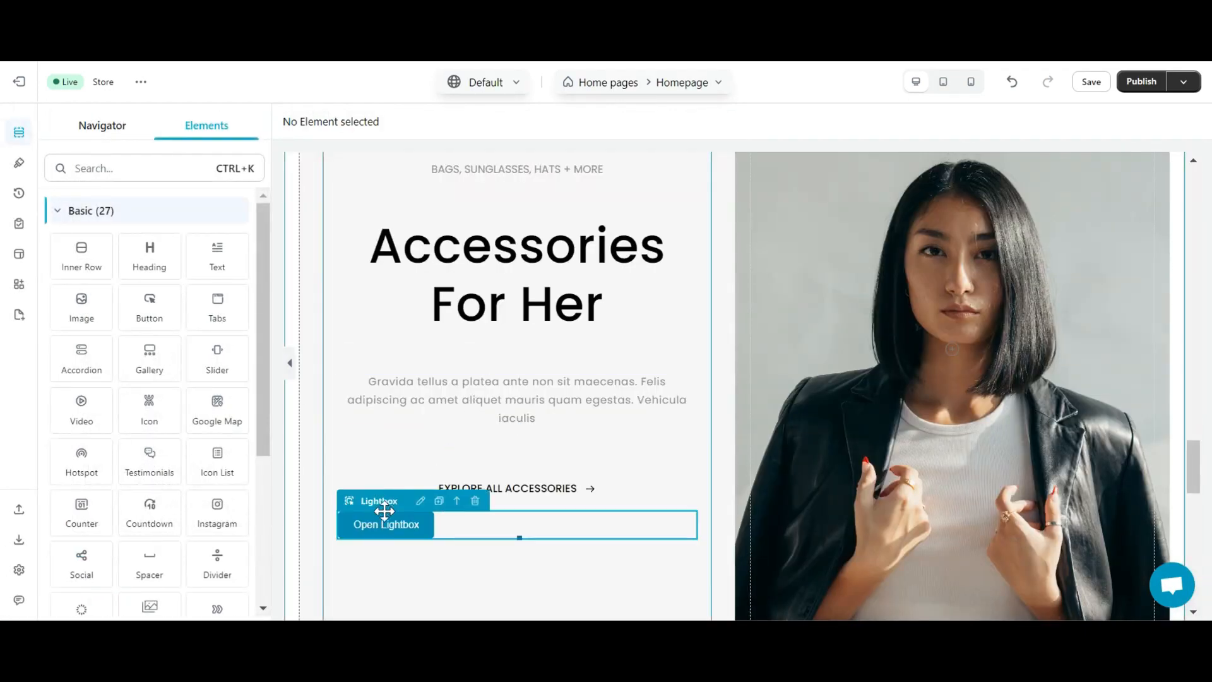
# - Reselect the lightbox and switch its popup content back to a YouTube video
pyautogui.click(420, 502)
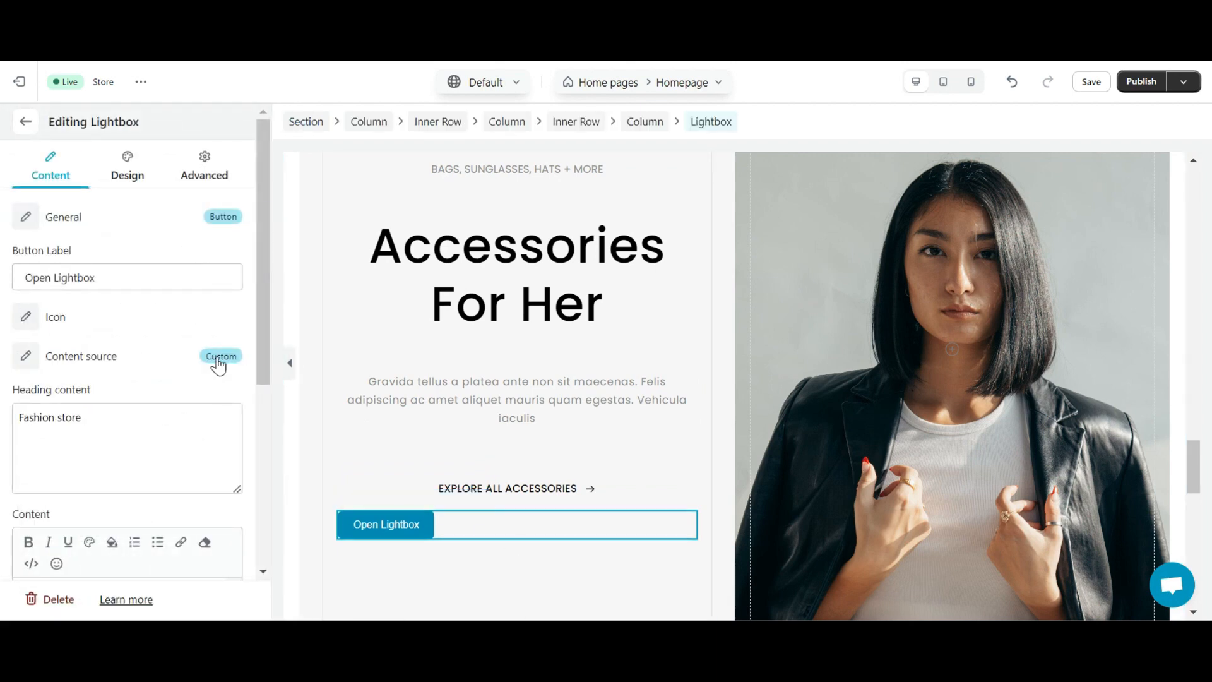
pyautogui.click(220, 357)
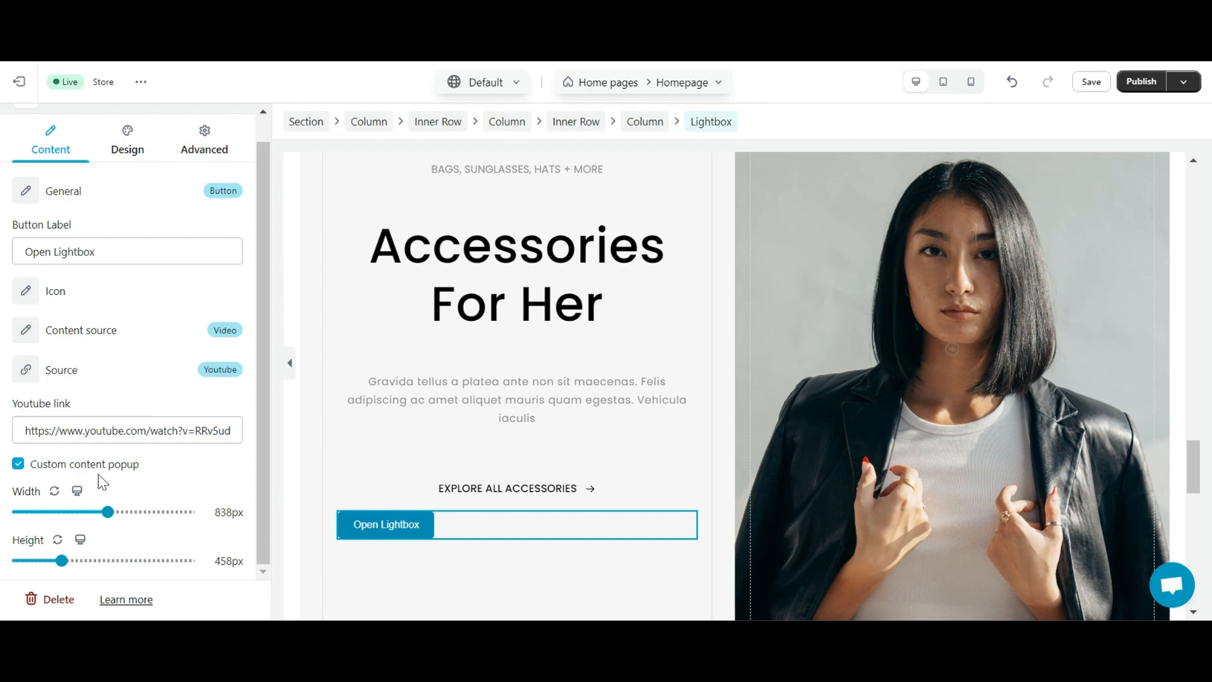
pyautogui.moveTo(109, 512)
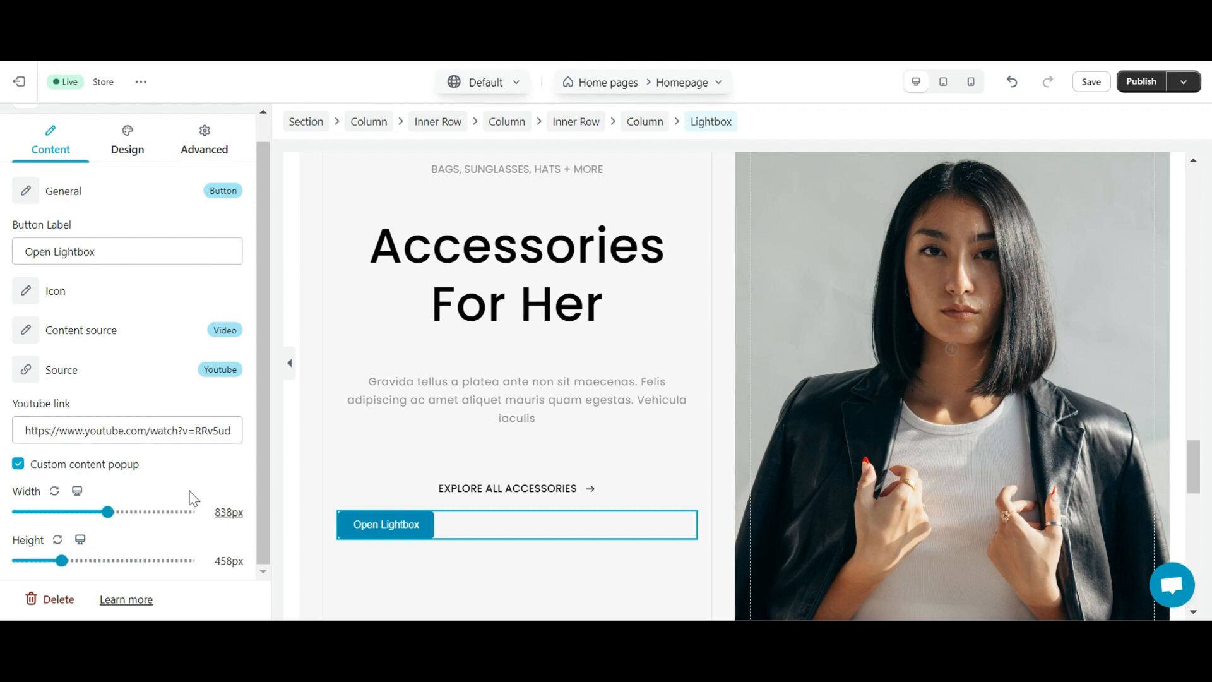
pyautogui.click(127, 163)
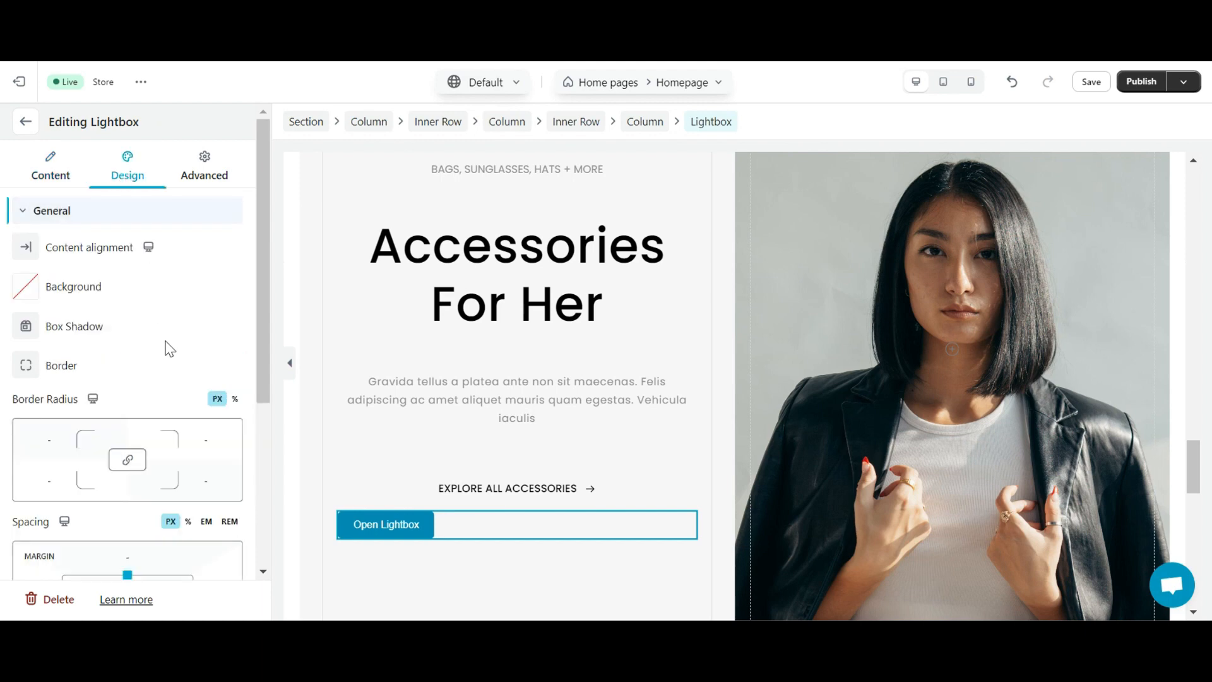
pyautogui.click(51, 211)
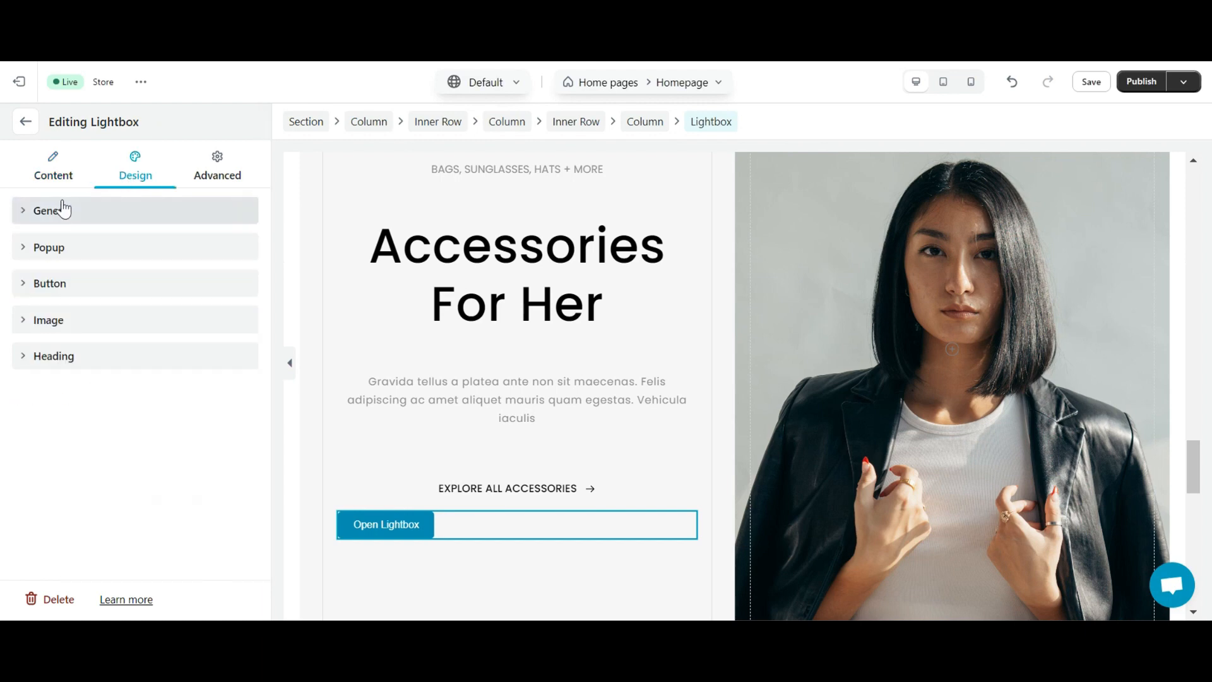
pyautogui.click(51, 211)
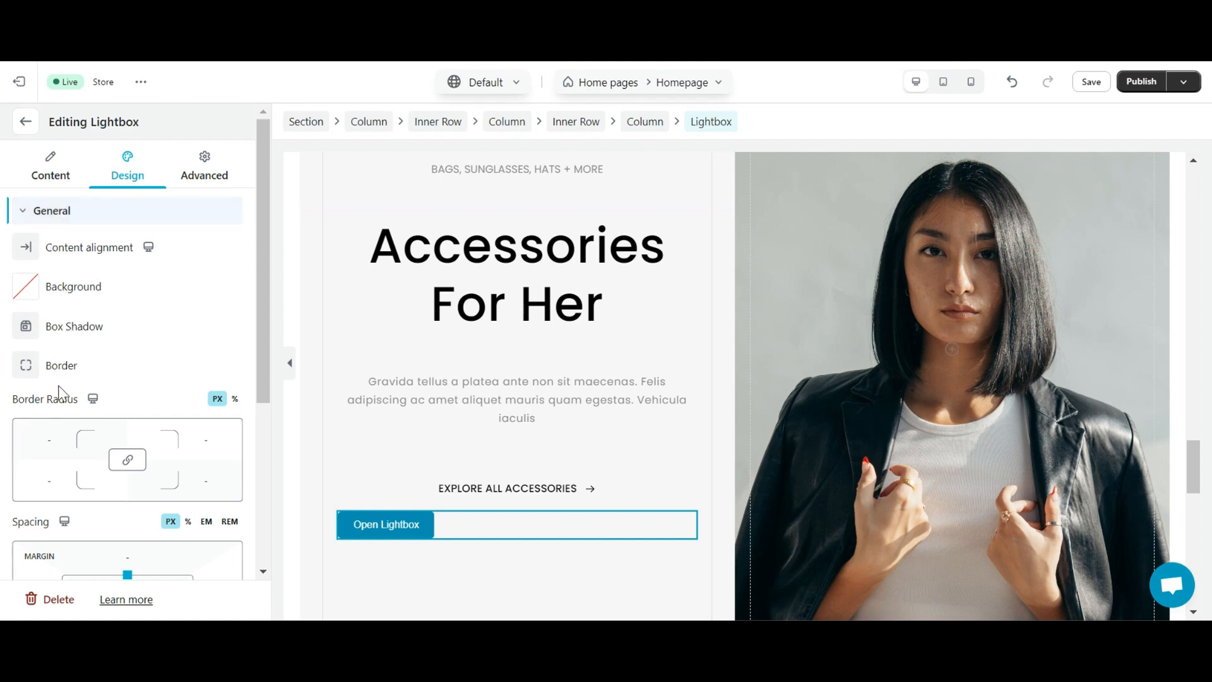
pyautogui.scroll(-3)
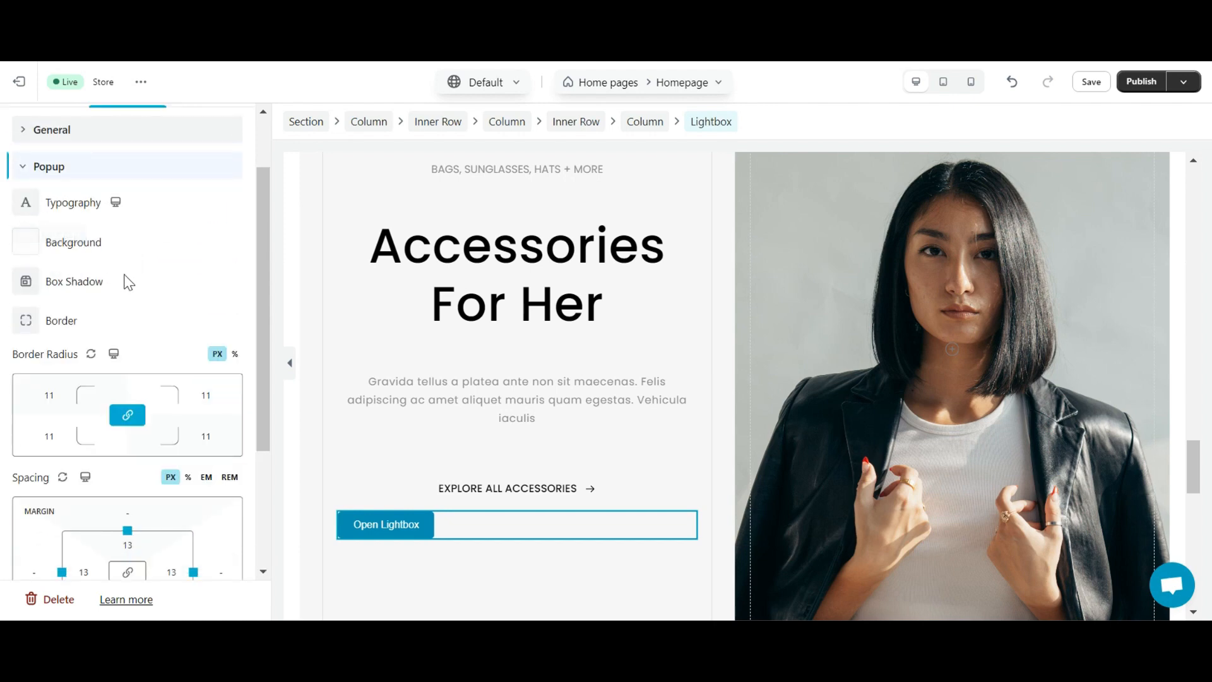
pyautogui.scroll(-3)
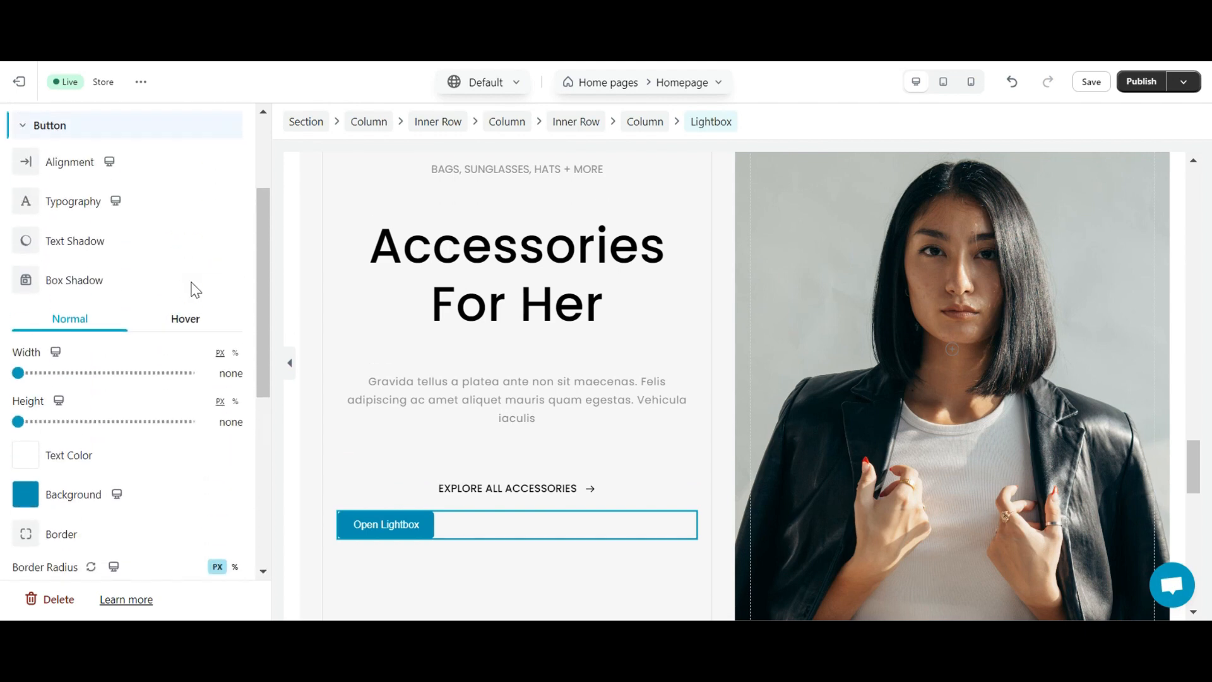
pyautogui.scroll(-3)
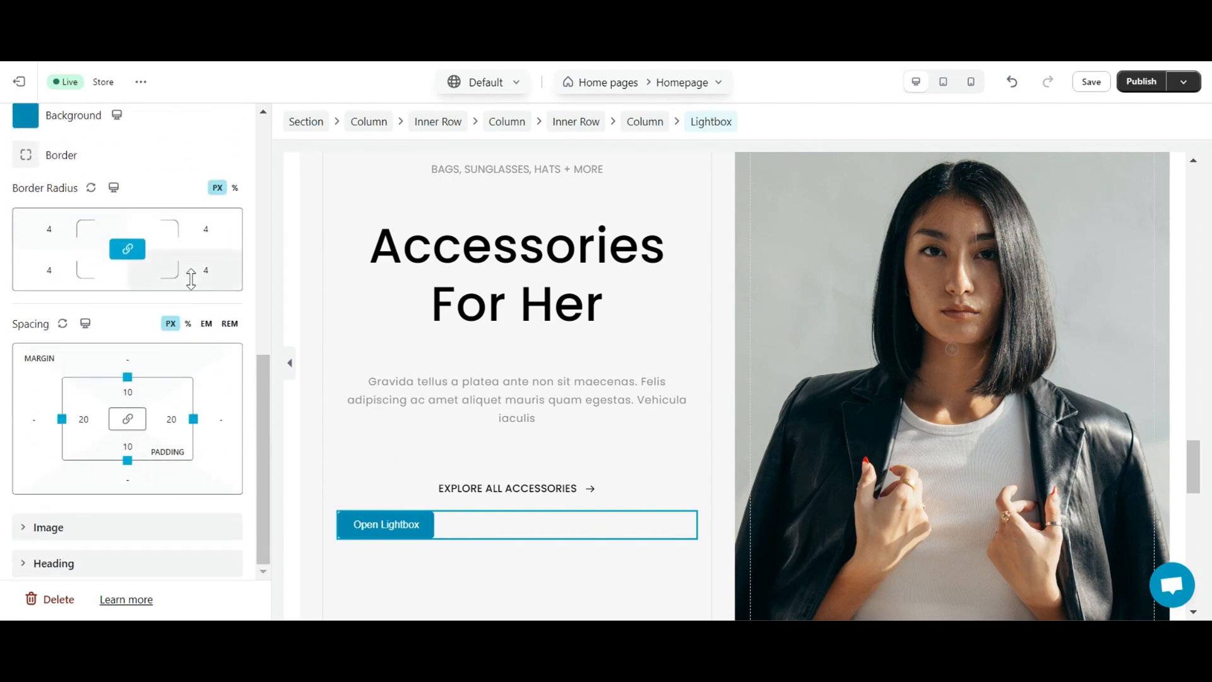
pyautogui.moveTo(179, 532)
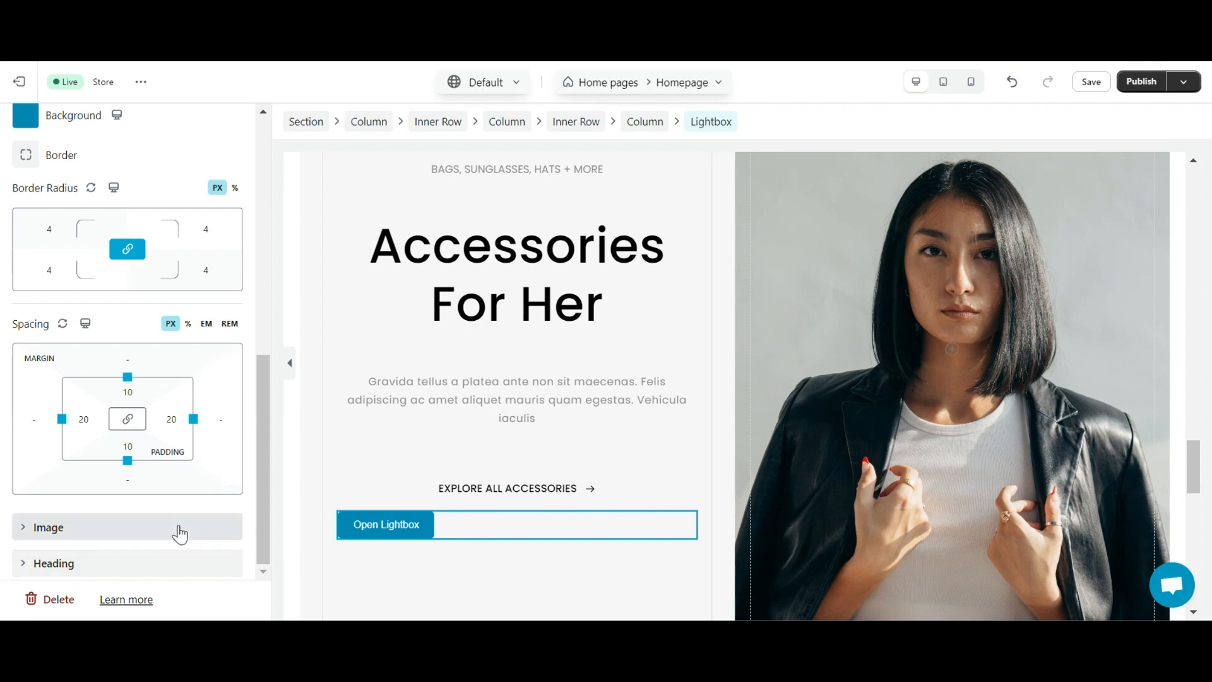
pyautogui.click(48, 528)
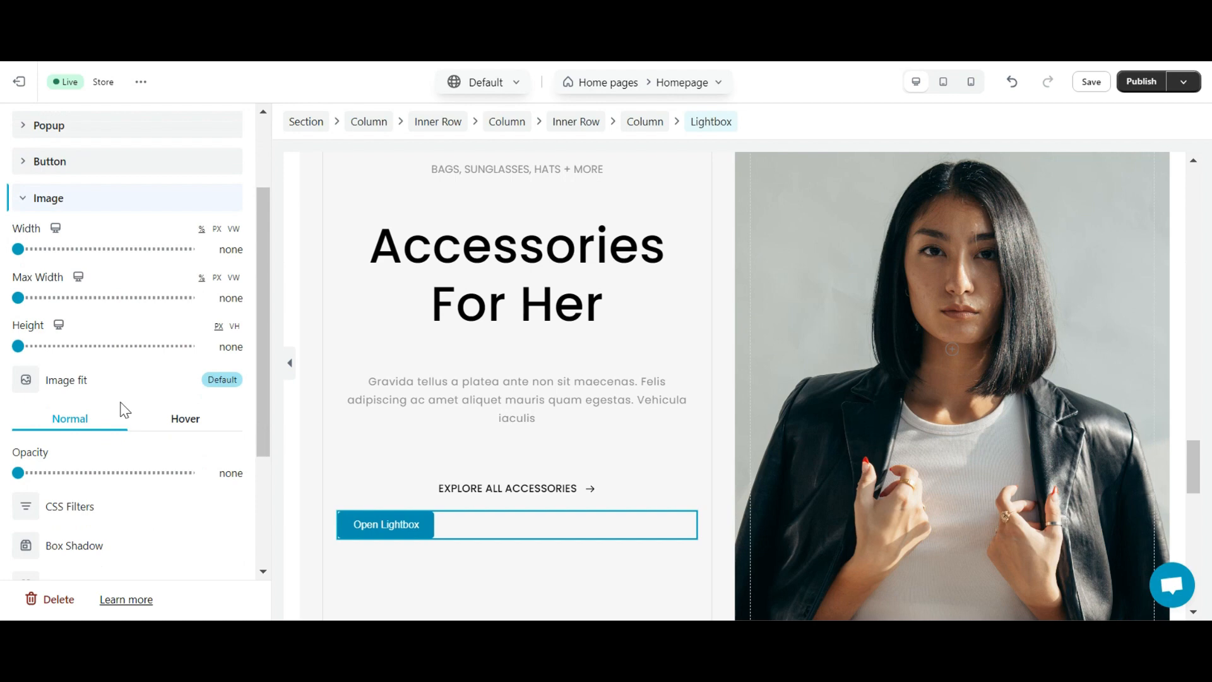
pyautogui.scroll(-3)
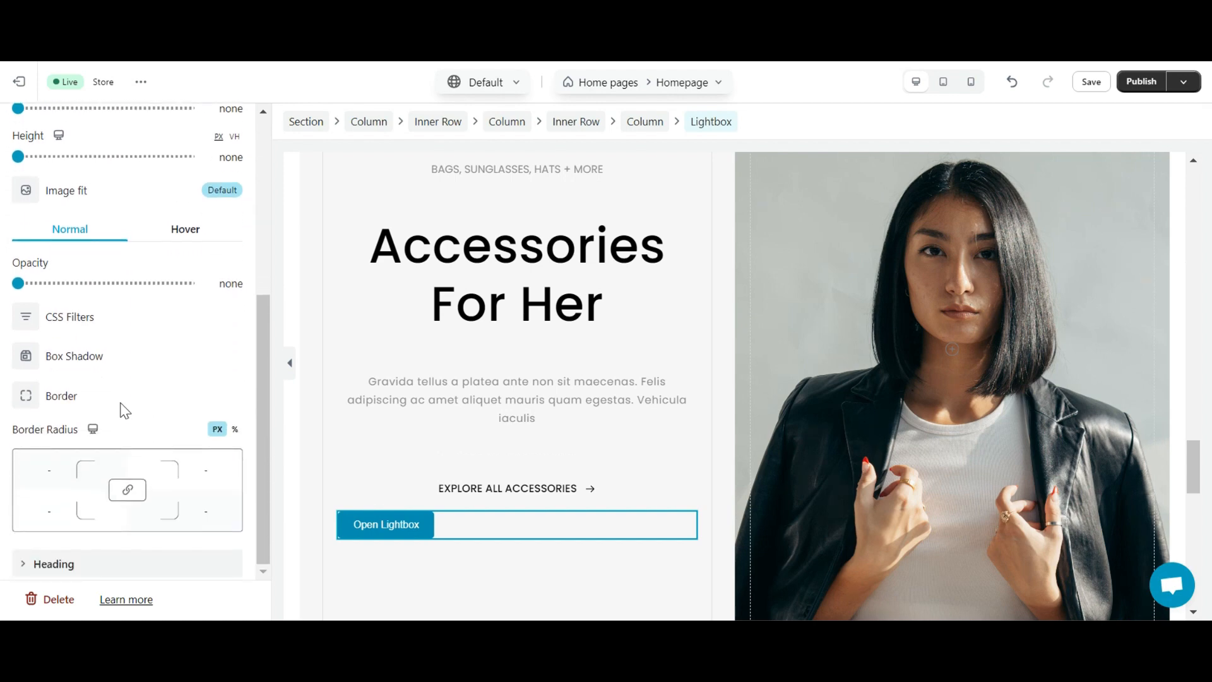
pyautogui.click(53, 563)
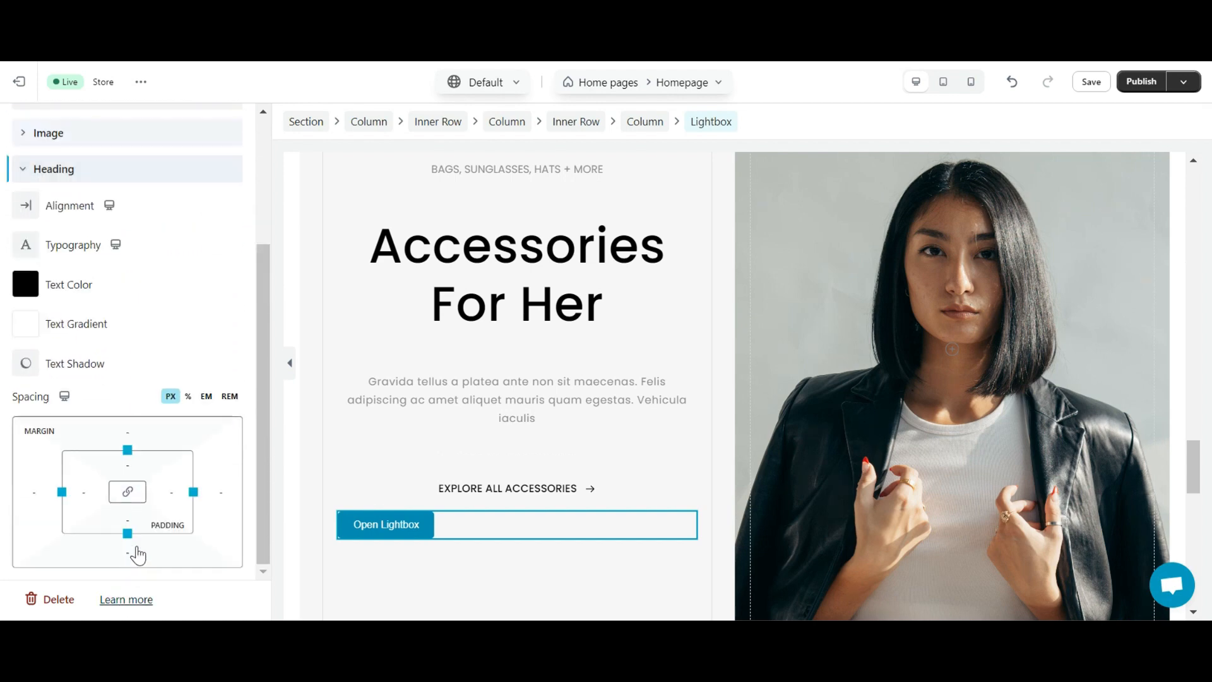
pyautogui.moveTo(26, 284)
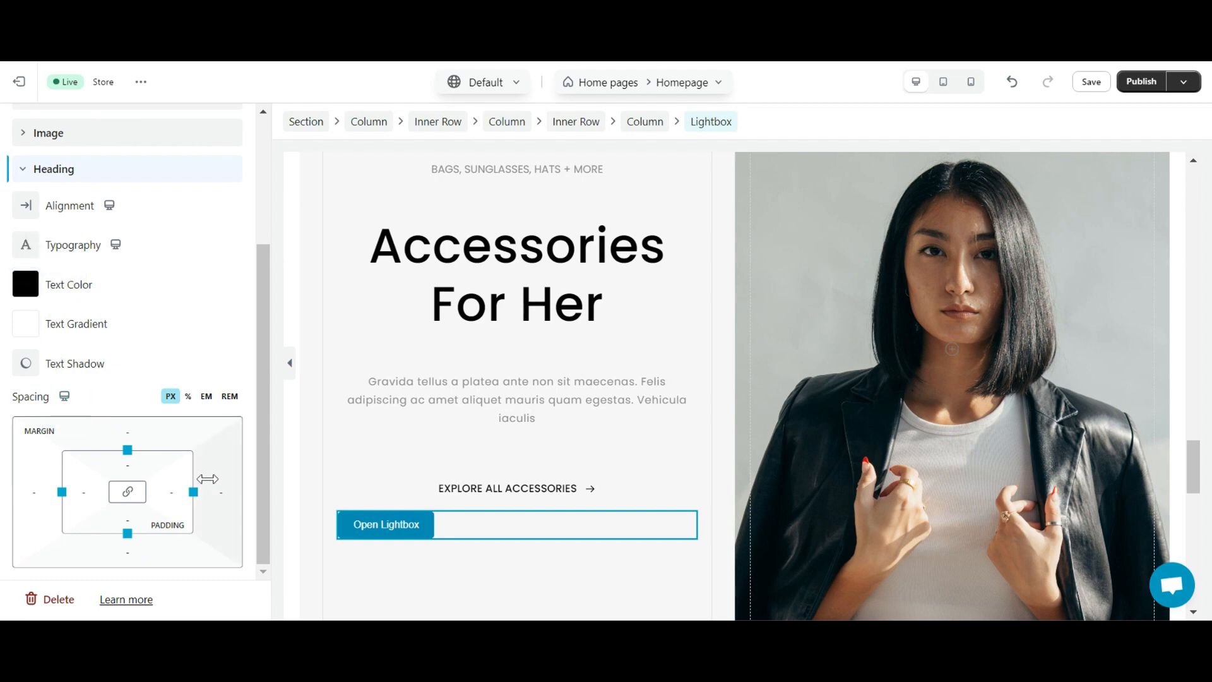
pyautogui.moveTo(193, 384)
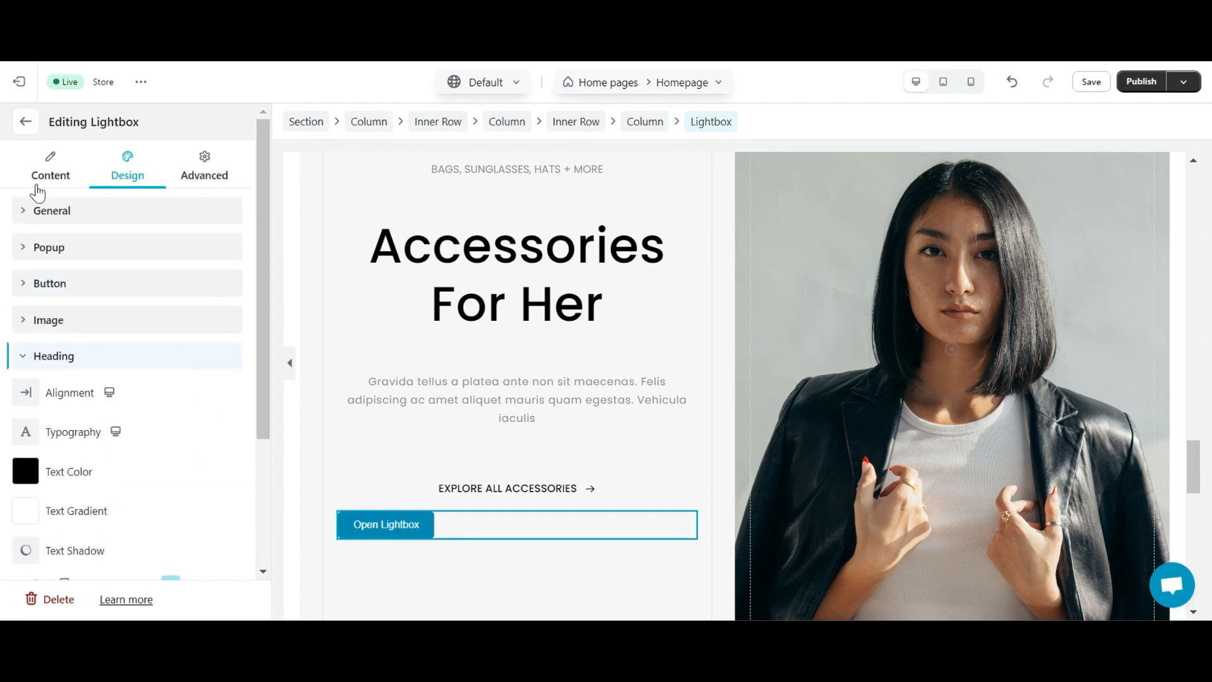
# - Relabel the lightbox button 'Explore Autumn Collection' and go to its typography styling
pyautogui.click(50, 210)
pyautogui.write('E')
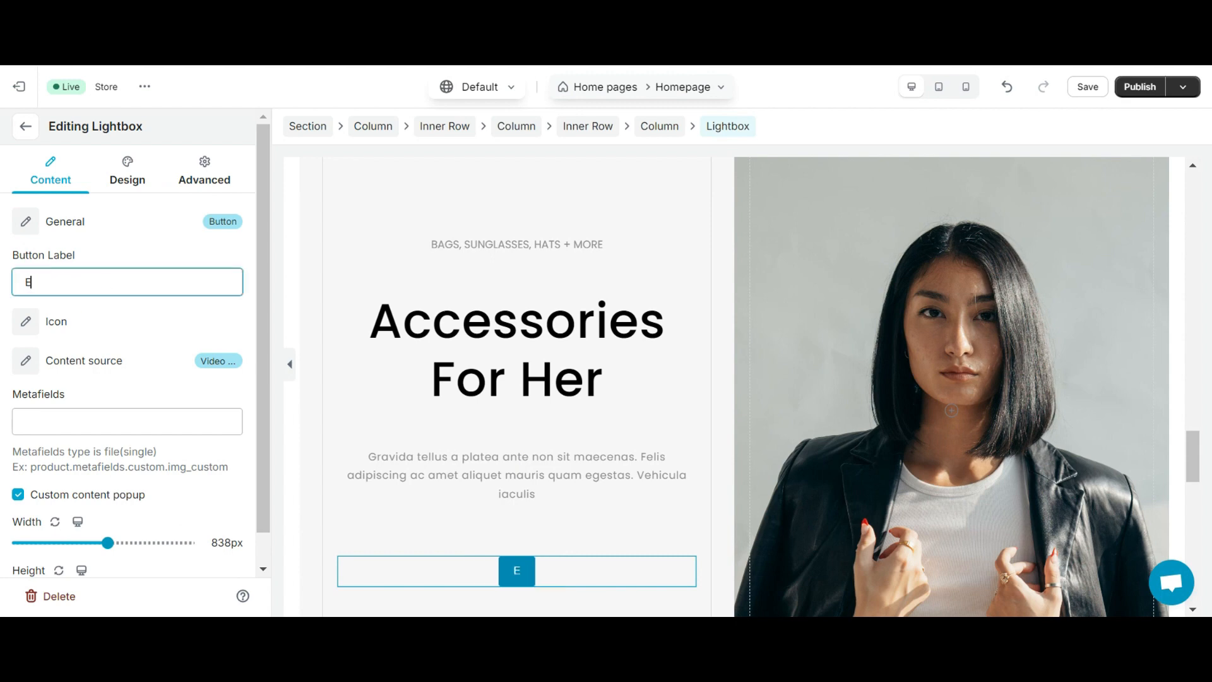
pyautogui.write('xplore Autumn Collection')
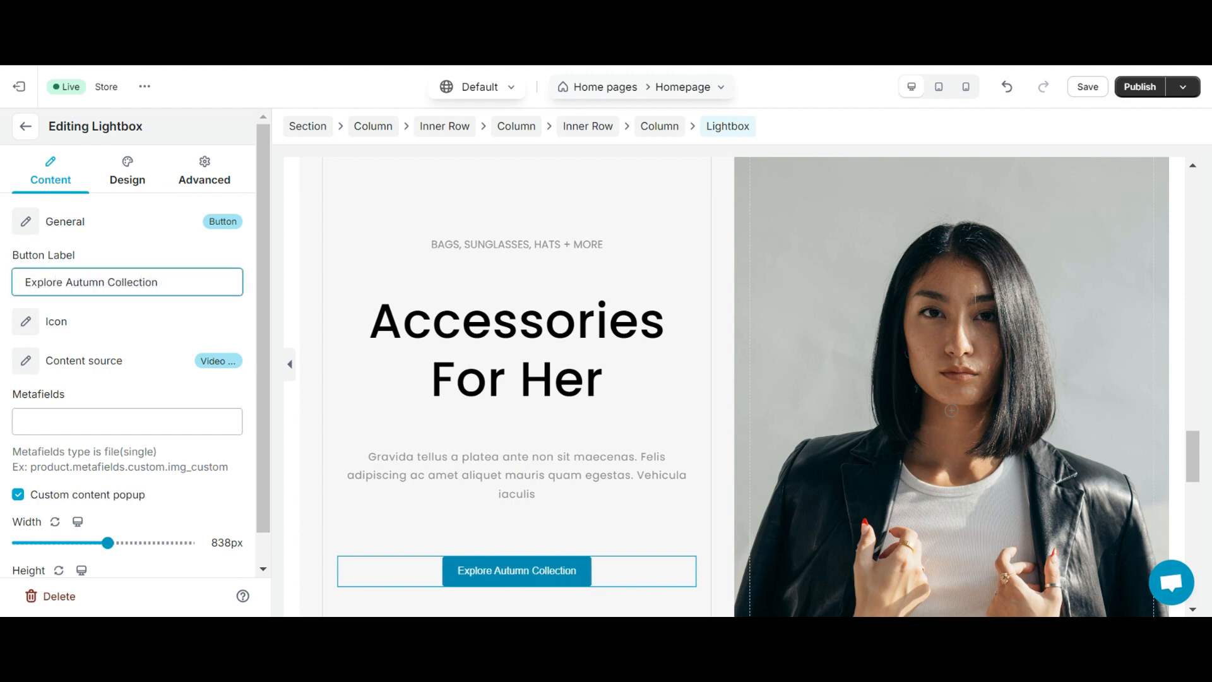
pyautogui.click(126, 171)
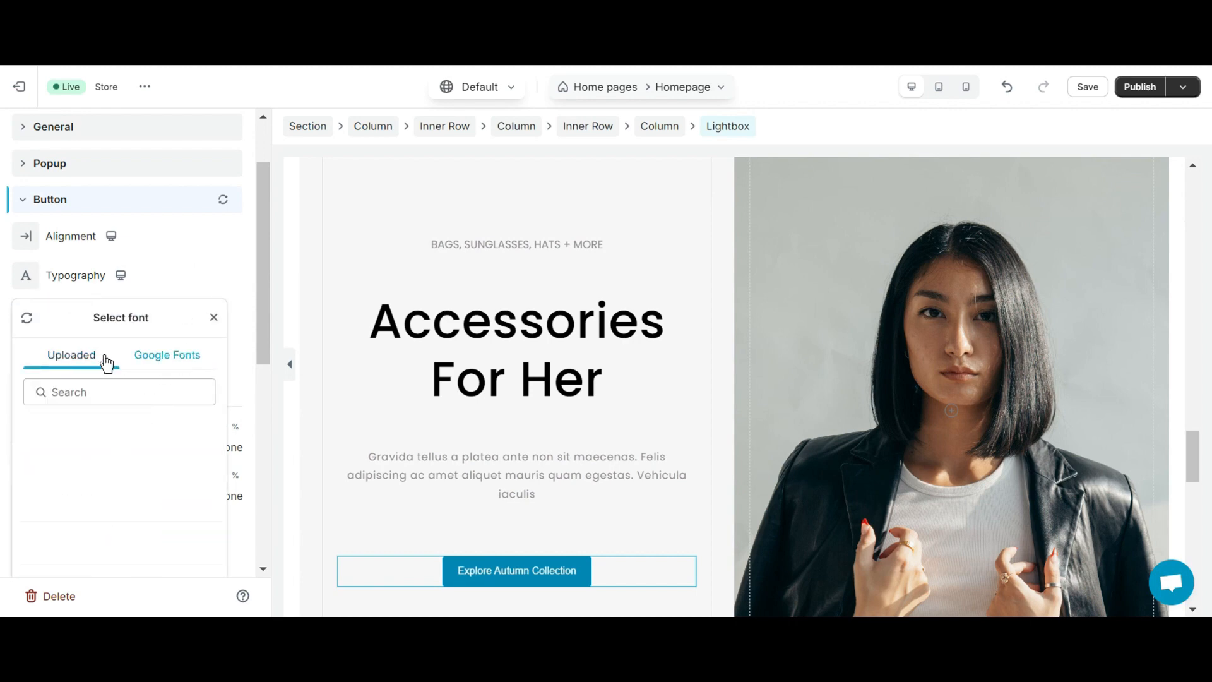
# - Choose Poppins from Google Fonts for the button label and set its size to 14 px
pyautogui.click(166, 355)
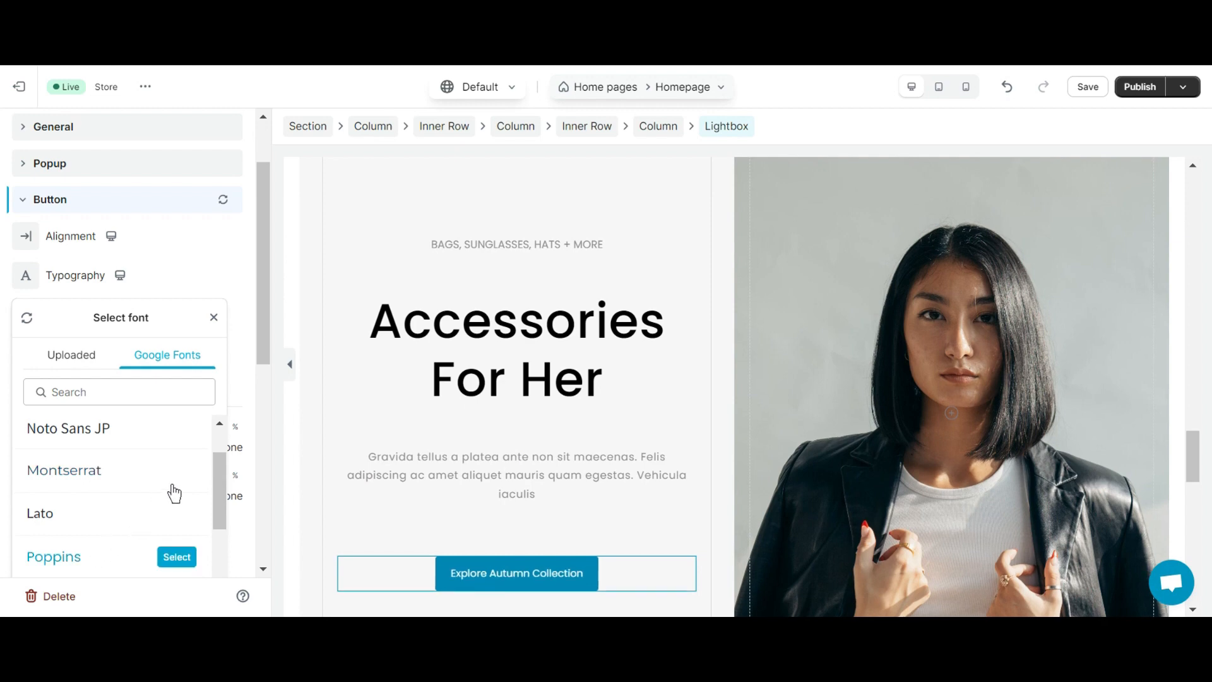
pyautogui.click(177, 557)
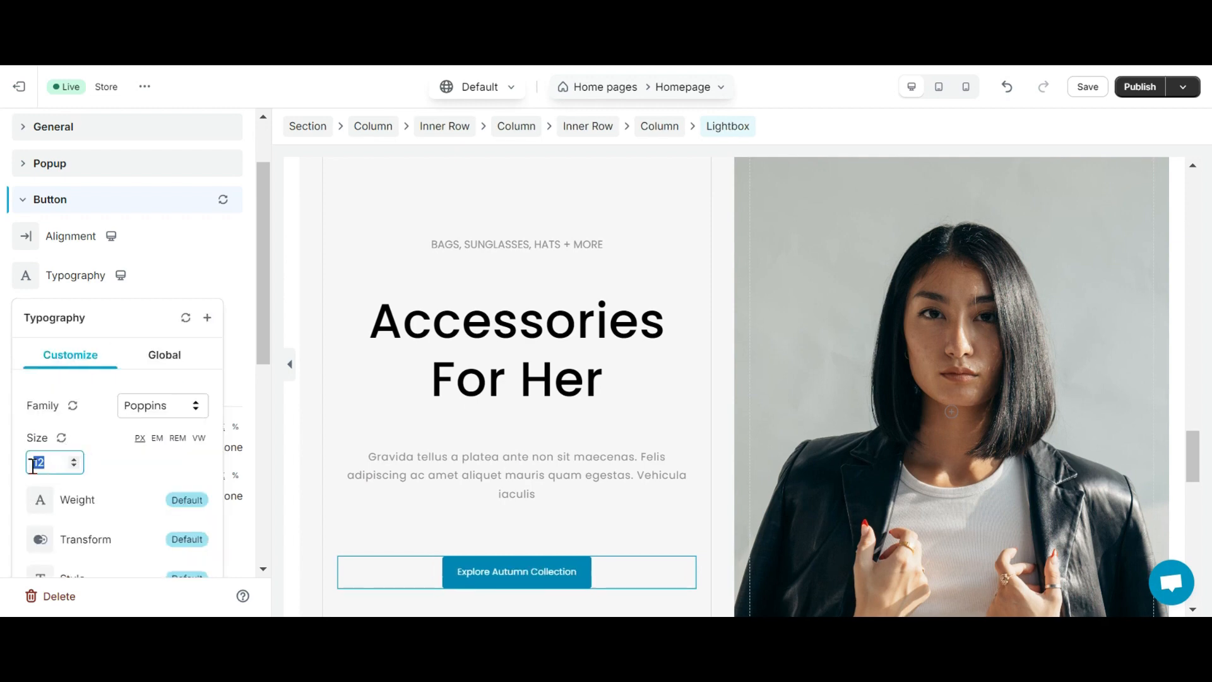
pyautogui.write('1')
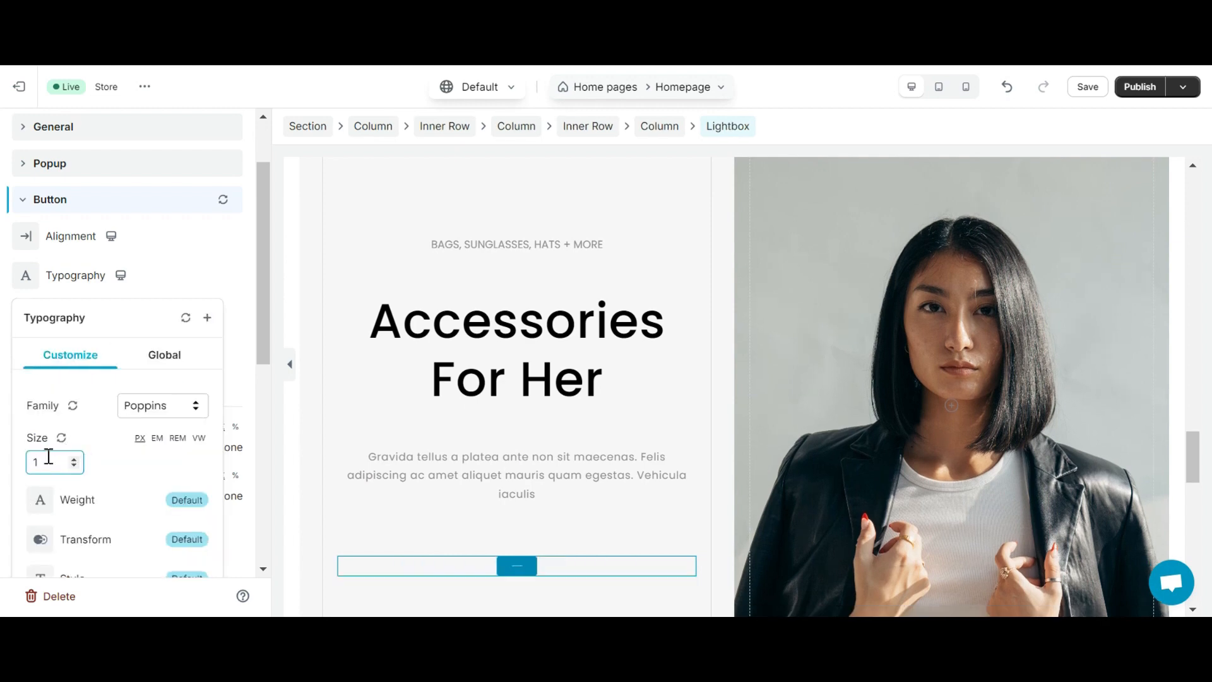
pyautogui.write('14')
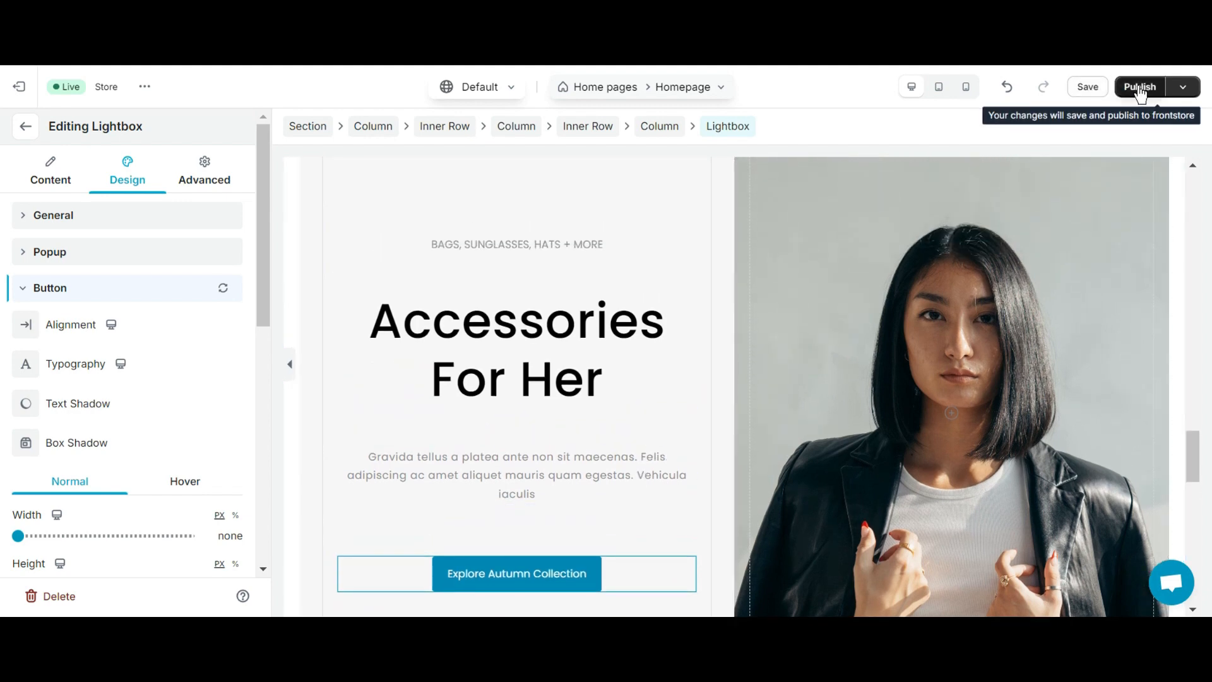
# - Save and publish the homepage template to the live store and view the published page
pyautogui.click(1139, 87)
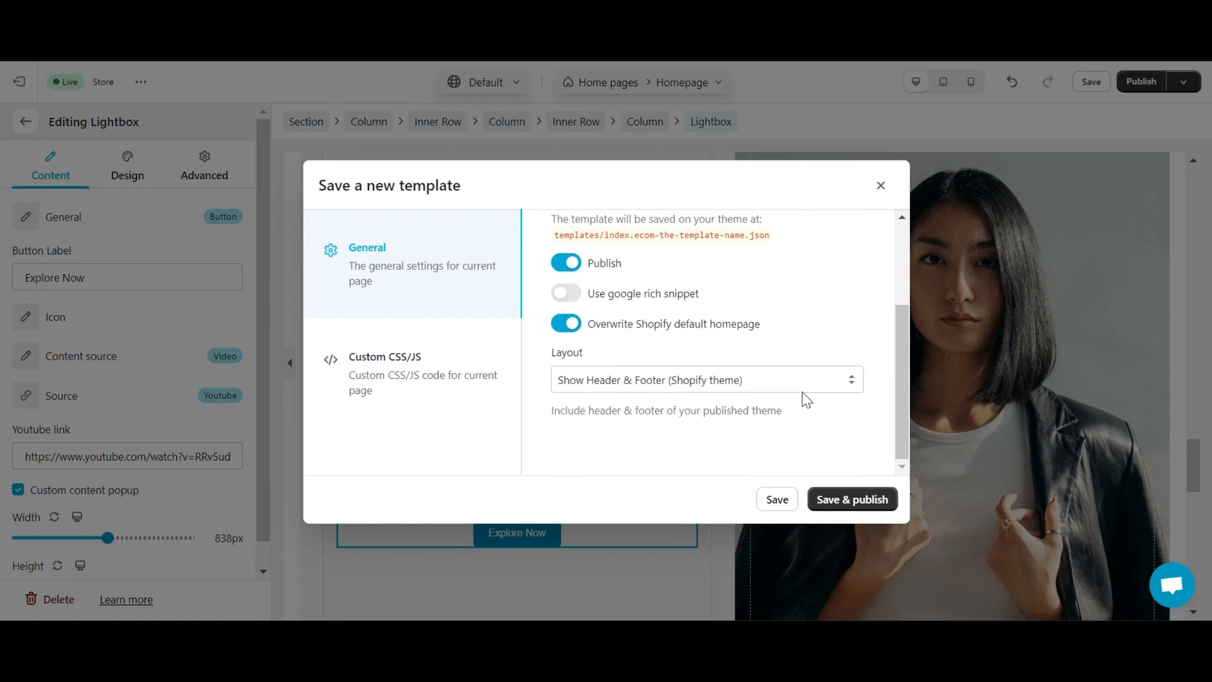
pyautogui.click(851, 498)
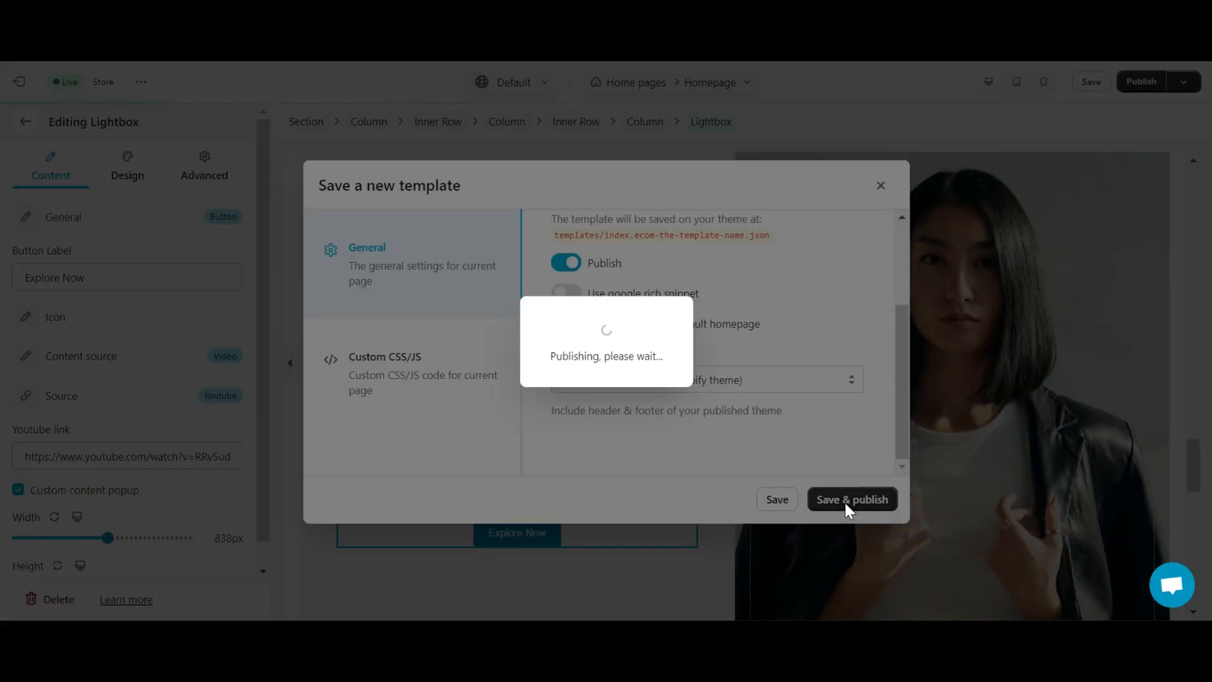
pyautogui.moveTo(831, 535)
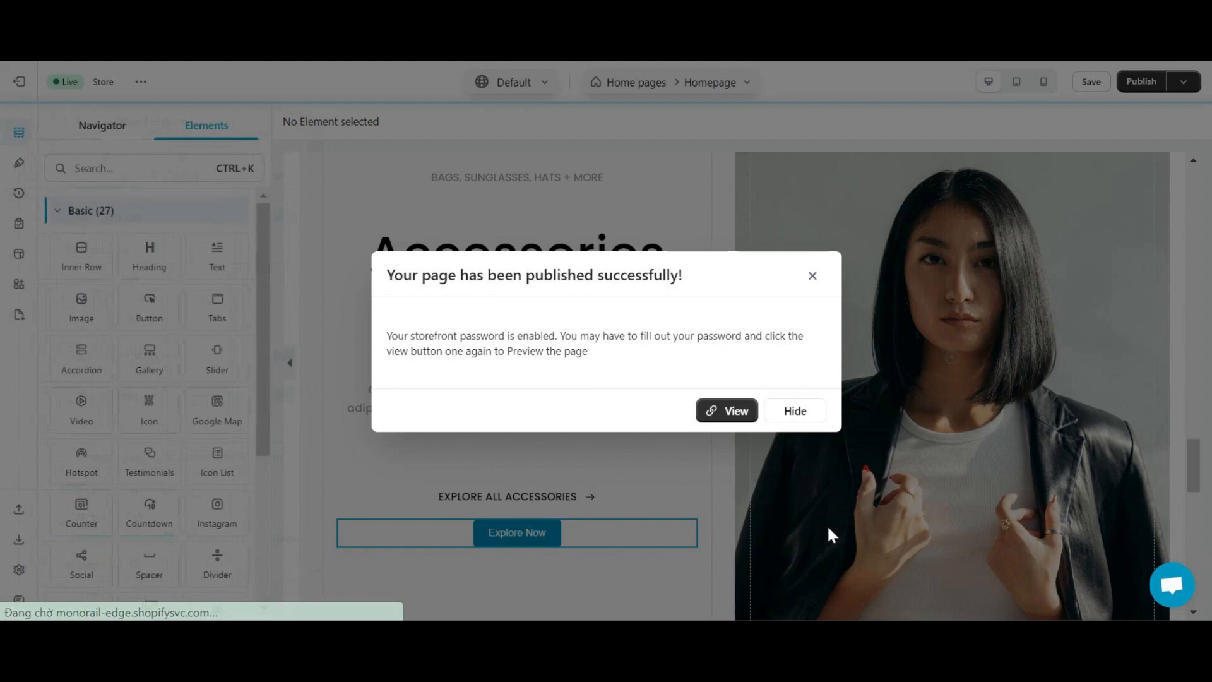
pyautogui.click(727, 410)
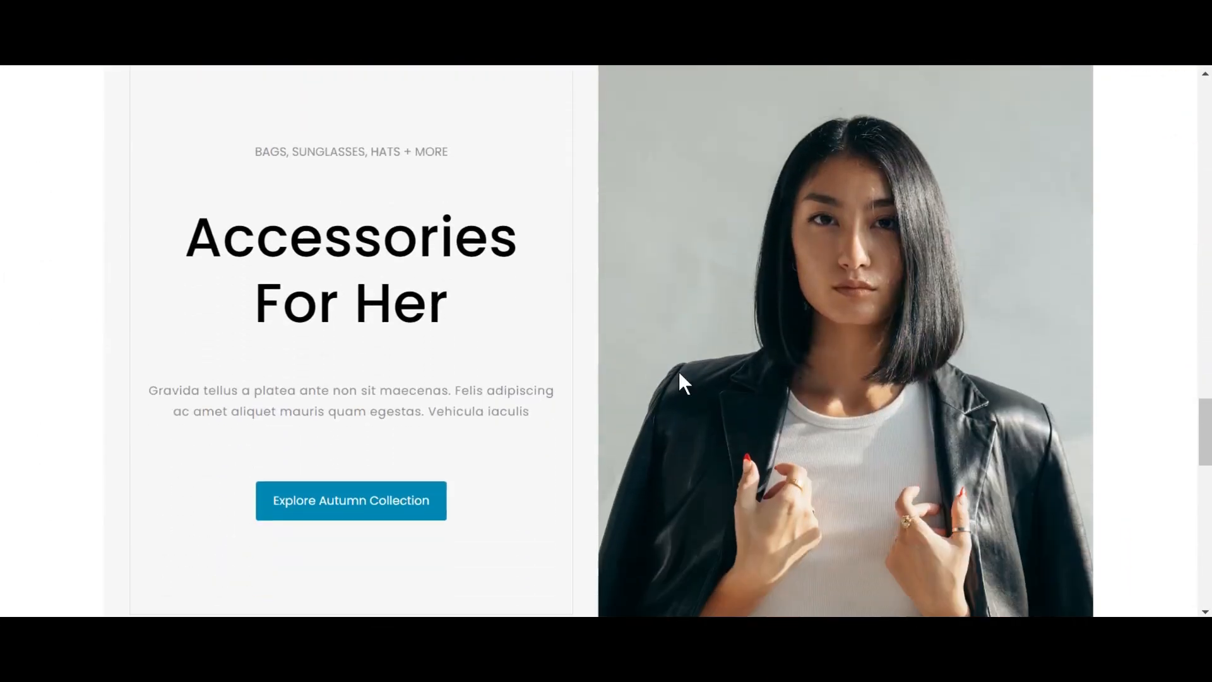
pyautogui.moveTo(388, 520)
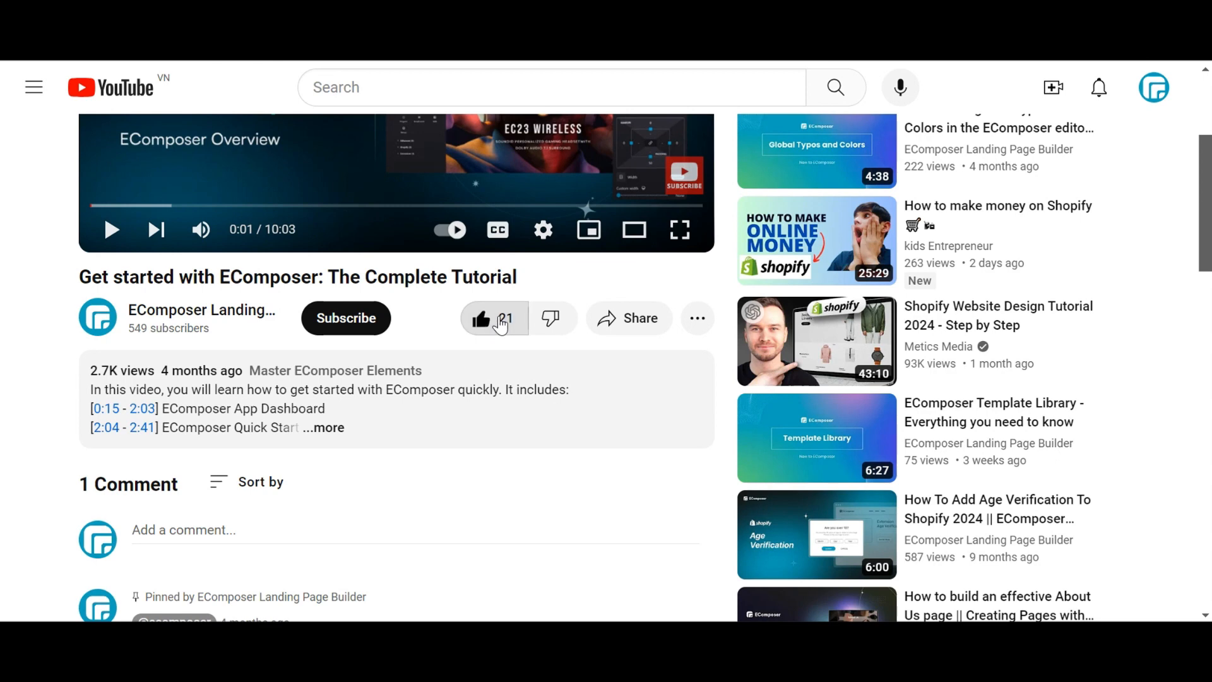
# - Subscribe to the EComposer channel and expand the tutorial's full video description
pyautogui.click(346, 318)
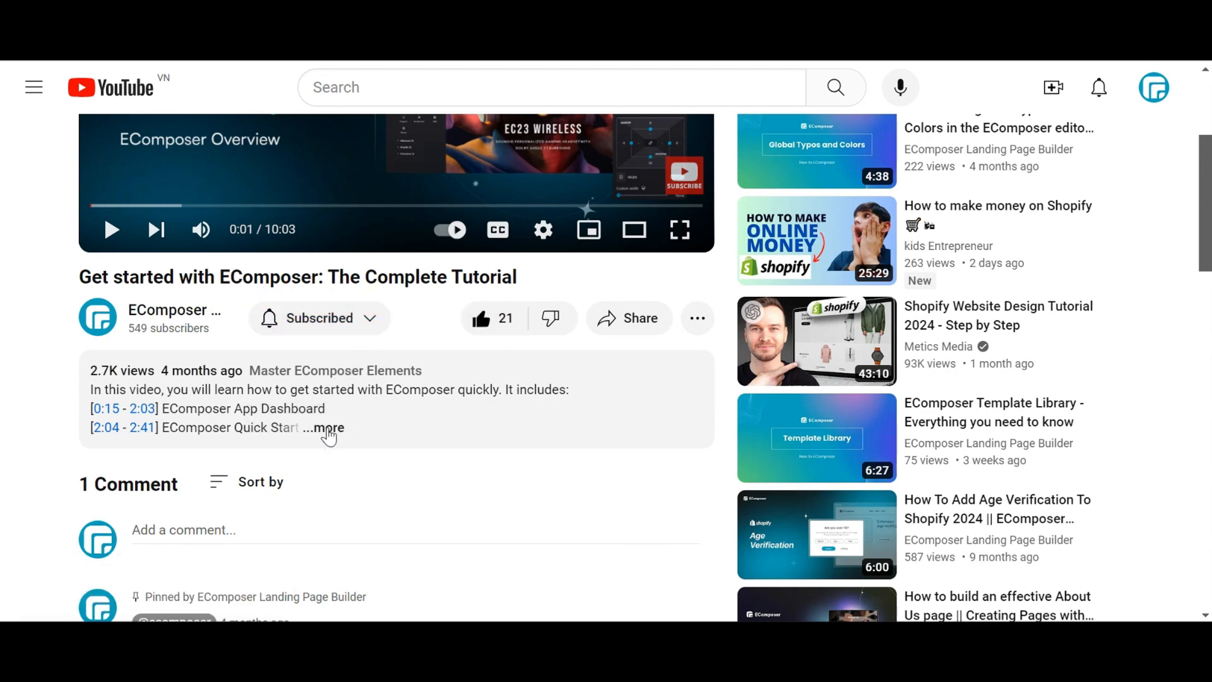
pyautogui.click(325, 429)
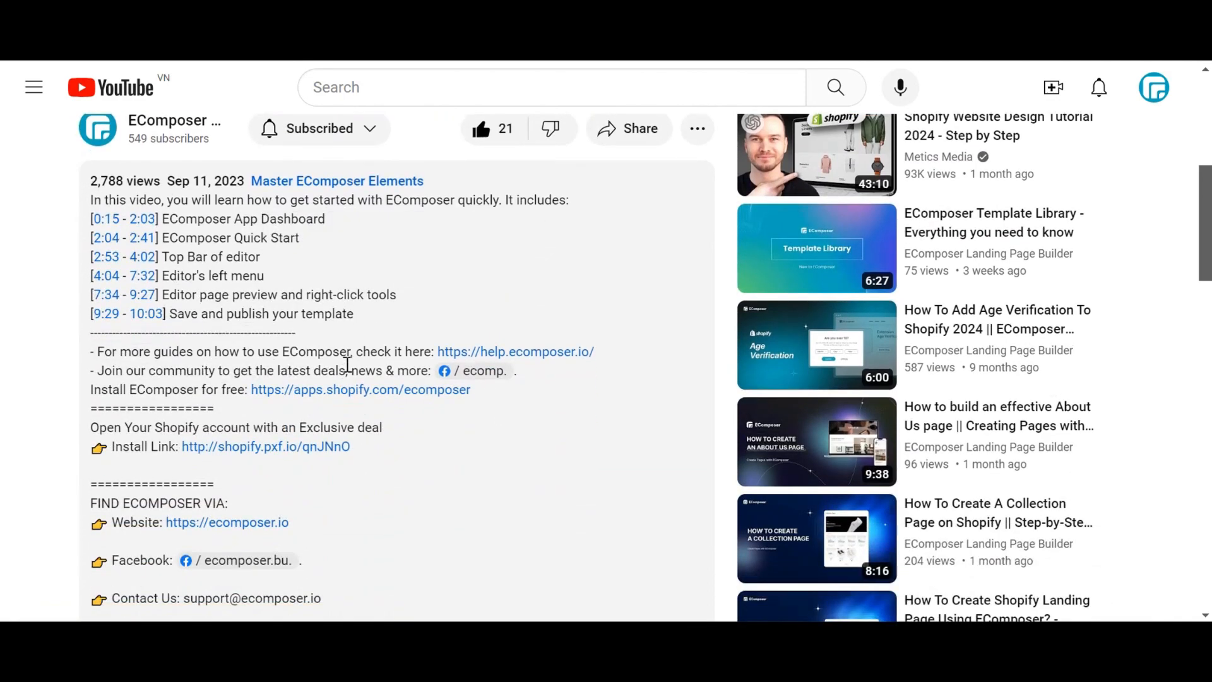